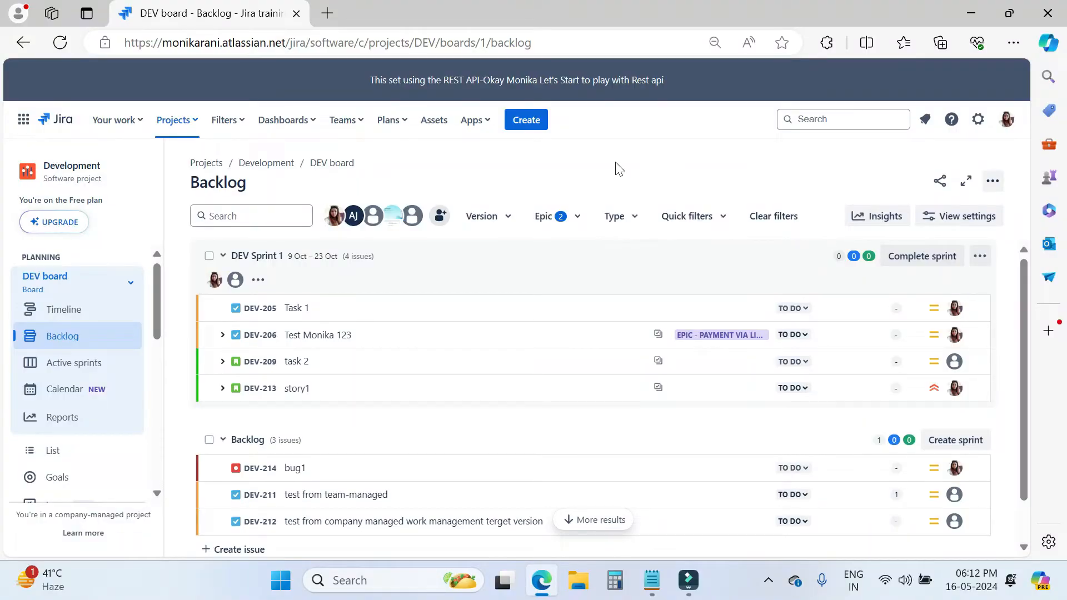
{"action": "mouse_move", "coordinate": [612, 167]}
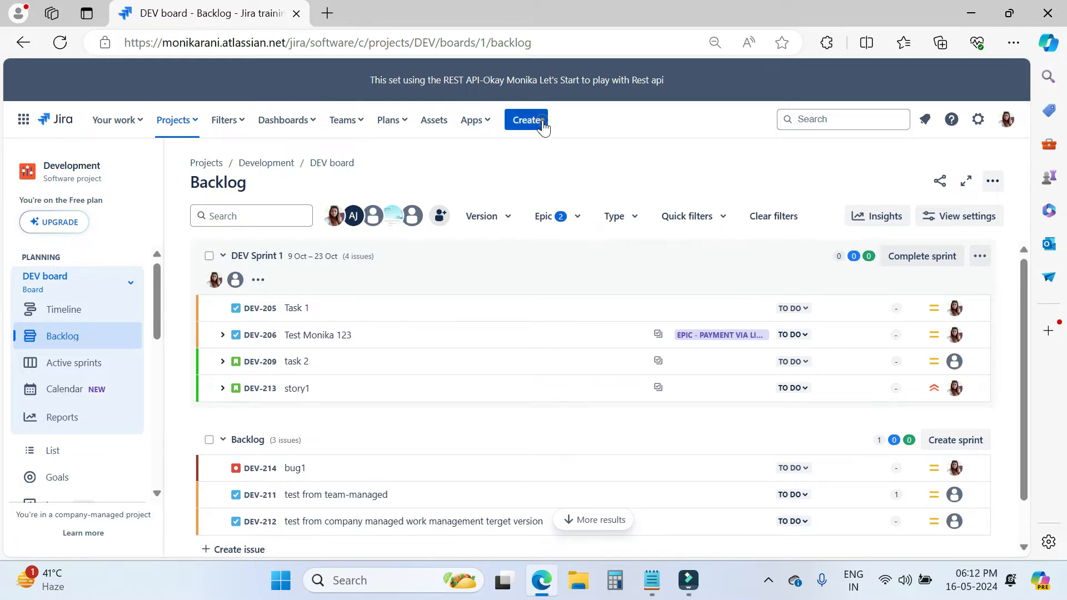
Discard a first new-issue form and start a fresh one in the Development project.
{"action": "left_click", "coordinate": [525, 120]}
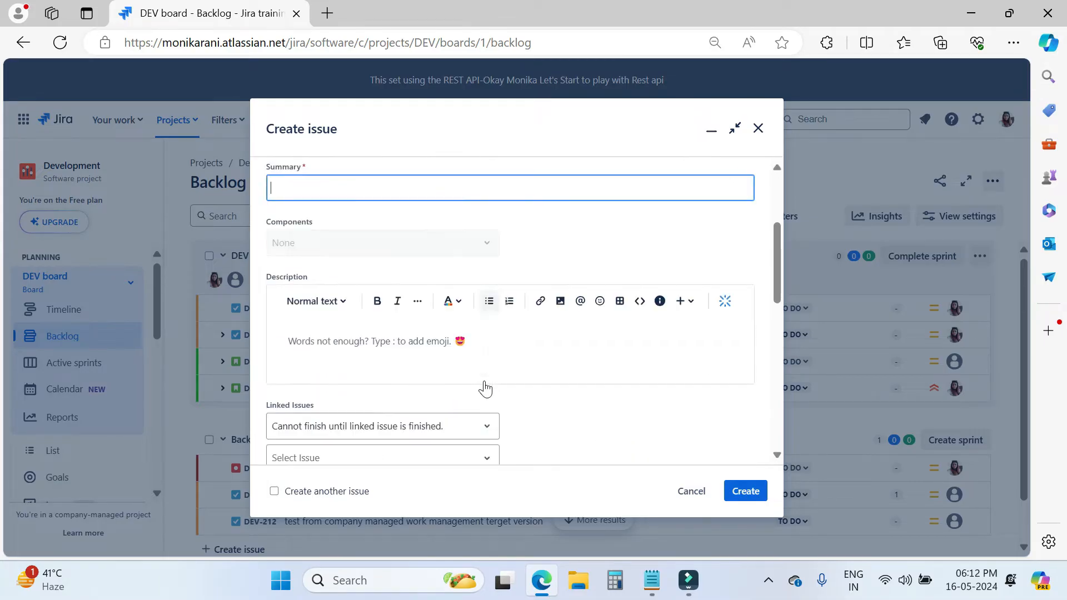
{"action": "scroll", "scroll_direction": "down", "scroll_amount": 3}
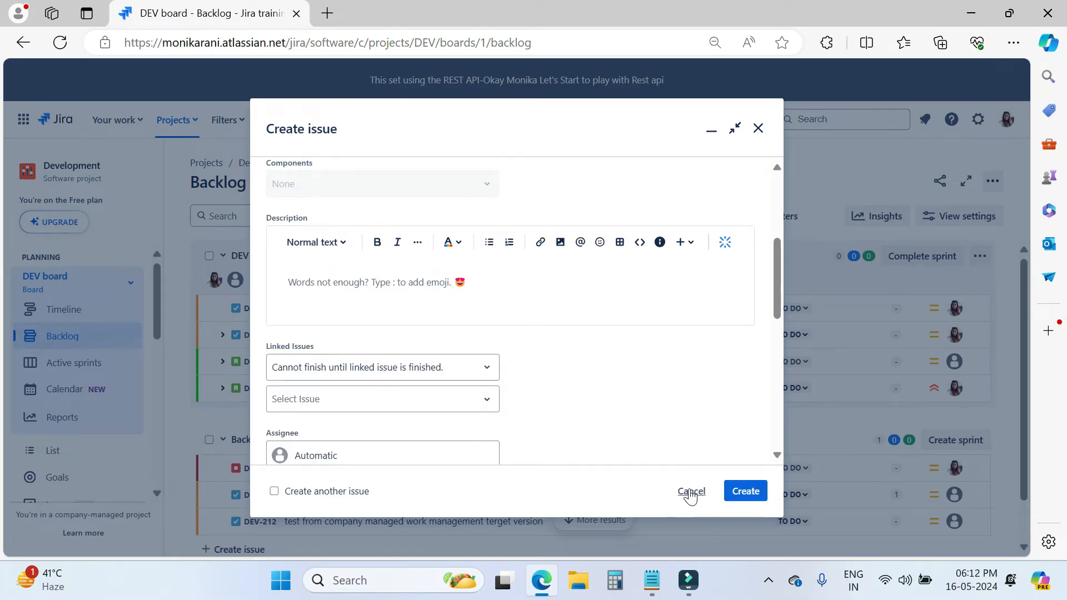
{"action": "left_click", "coordinate": [690, 490]}
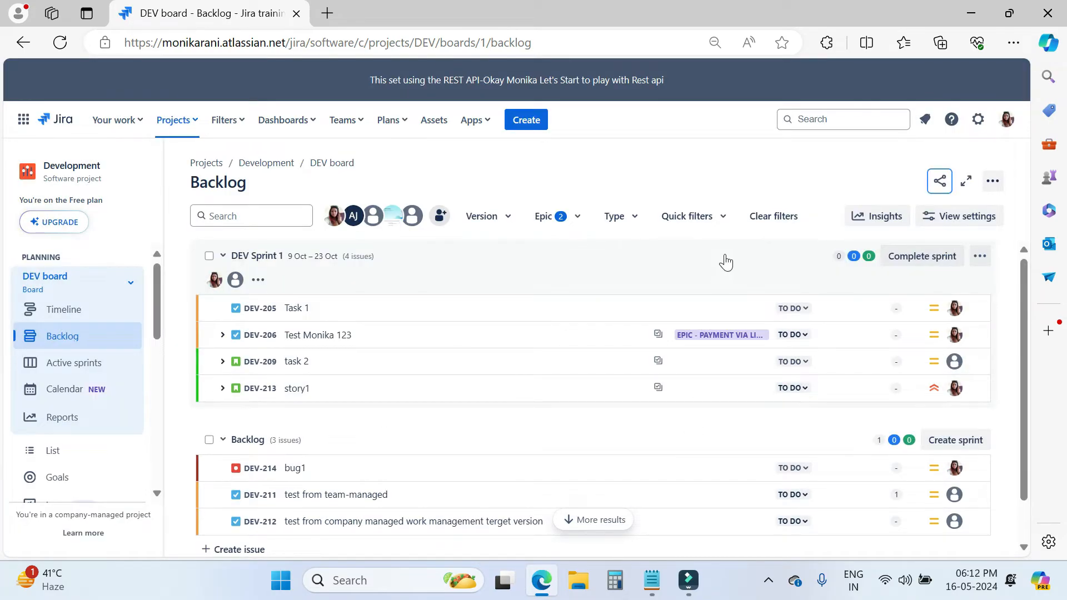
{"action": "left_click", "coordinate": [526, 119]}
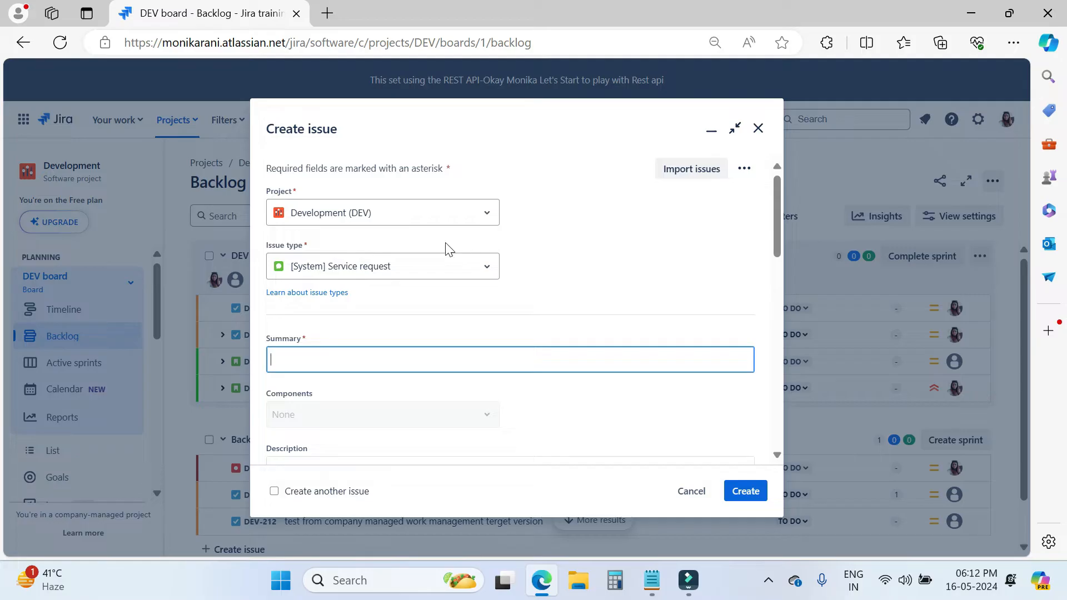
Make the issue a Task summarised 'this is my task for recording a video'.
{"action": "left_click", "coordinate": [382, 265]}
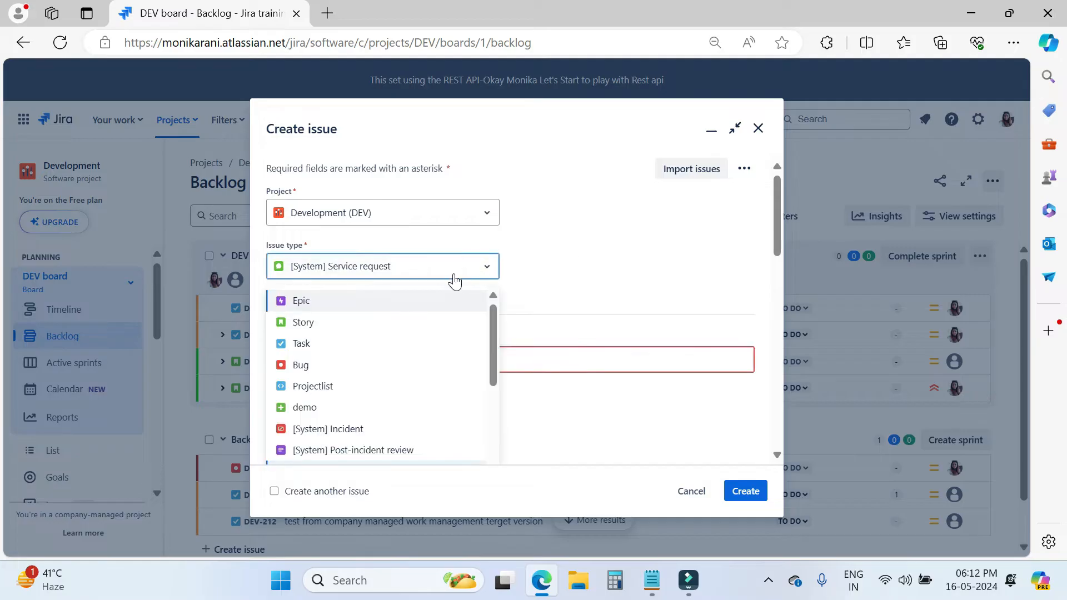
{"action": "left_click", "coordinate": [301, 344]}
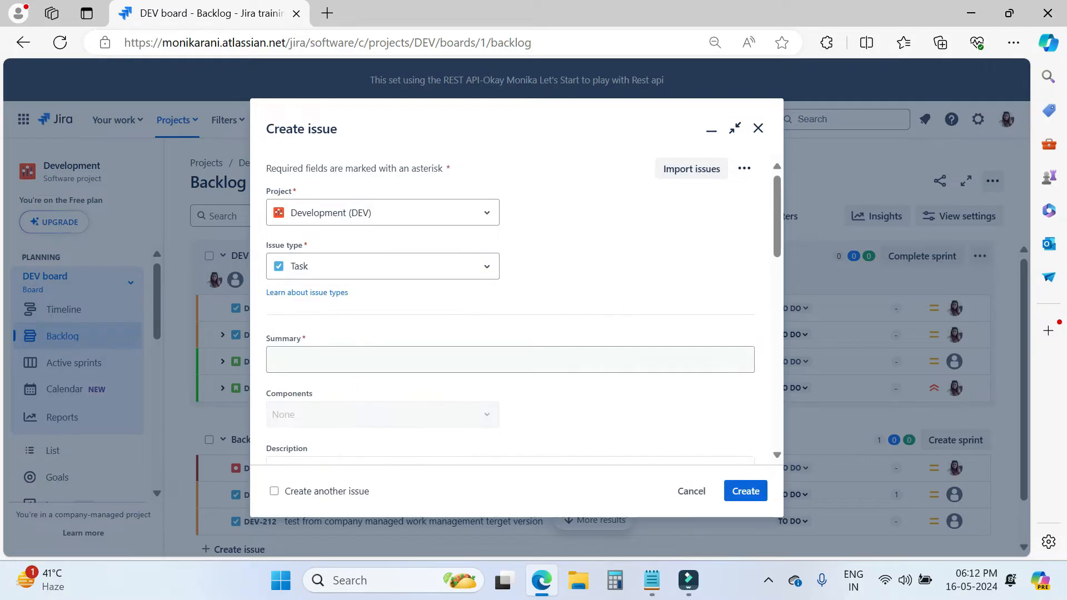
{"action": "type", "text": "this is"}
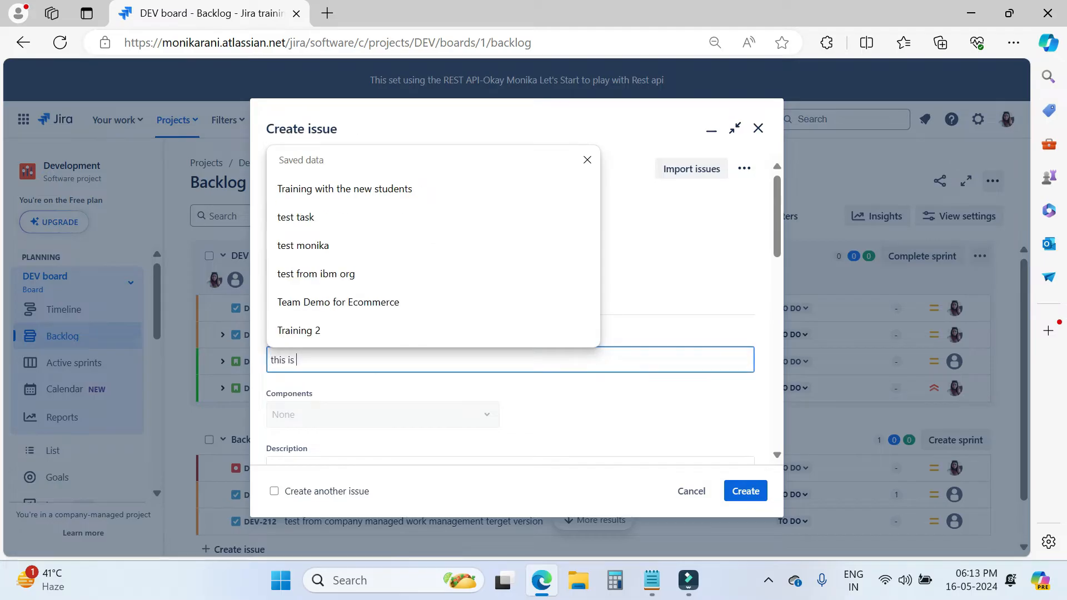
{"action": "type", "text": "my task for"}
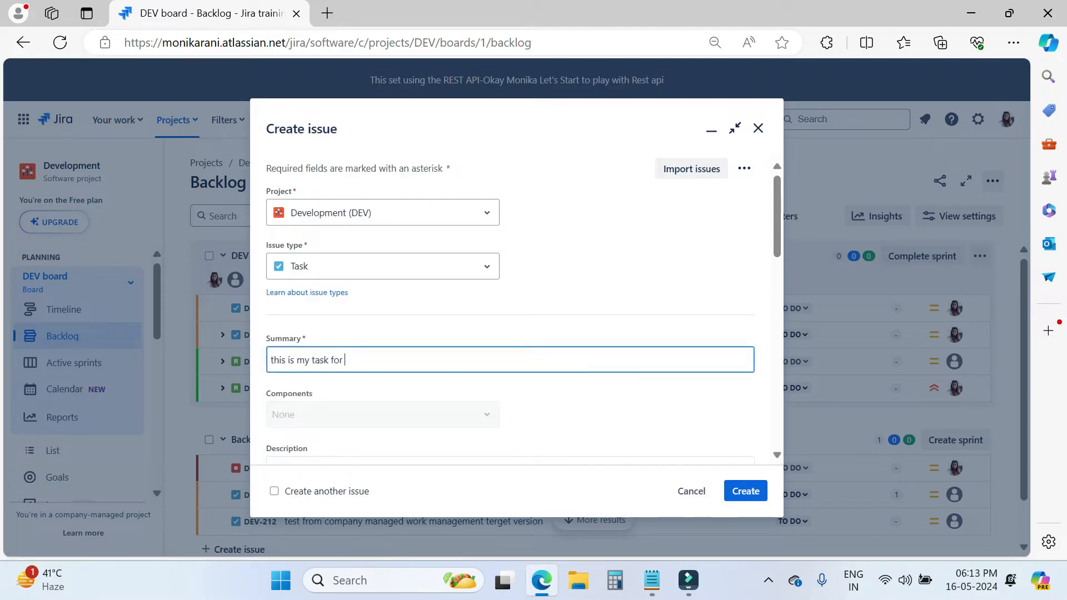
{"action": "type", "text": "recrding a"}
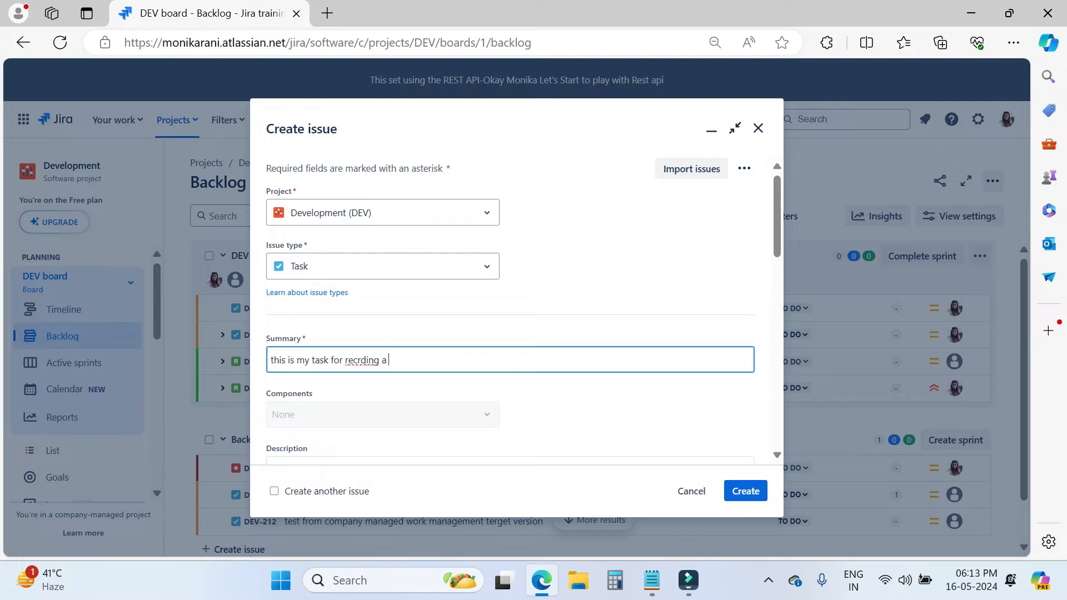
{"action": "type", "text": "video"}
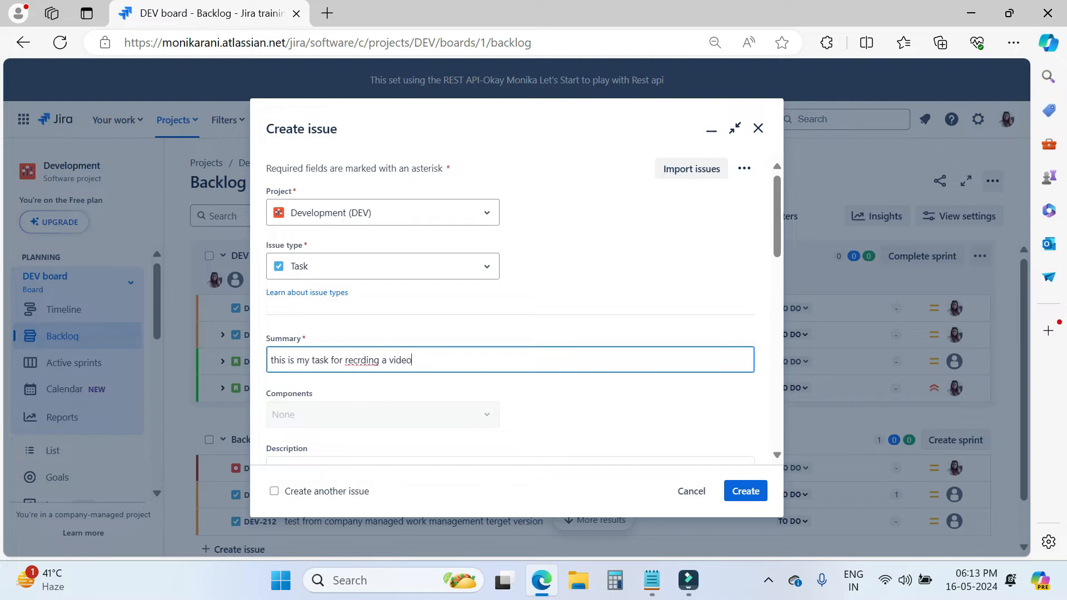
{"action": "type", "text": "recording"}
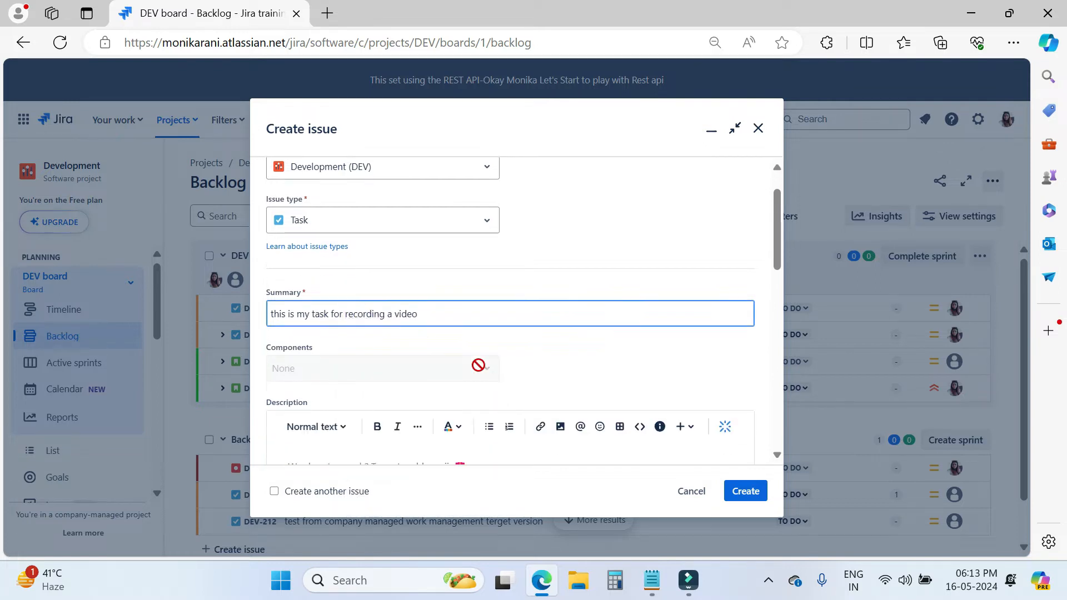
Give the task the description 'this is my scrip'.
{"action": "scroll", "scroll_direction": "down", "scroll_amount": 3}
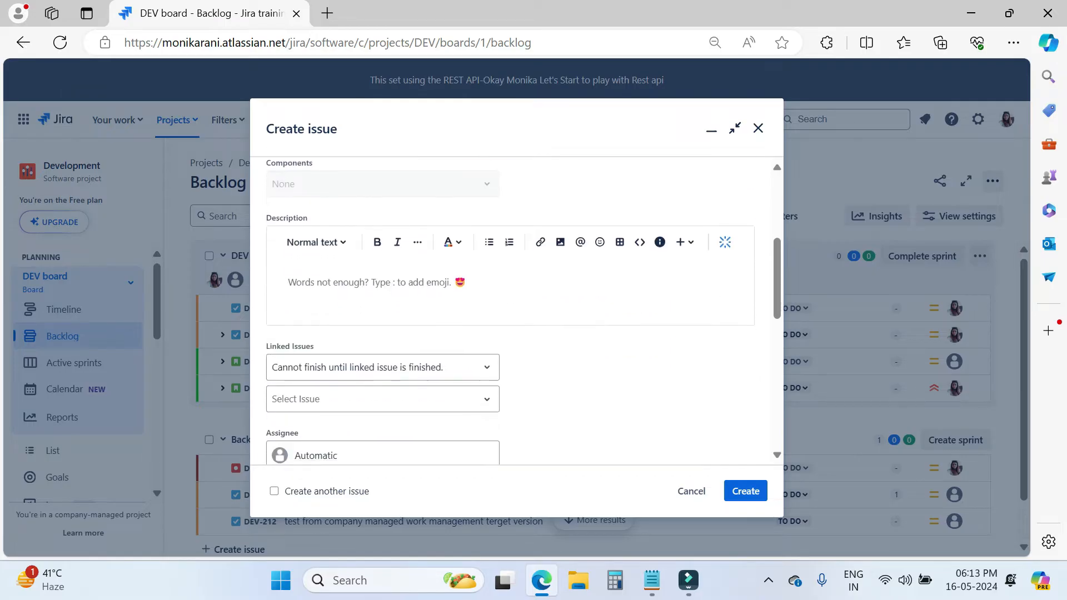
{"action": "type", "text": "this"}
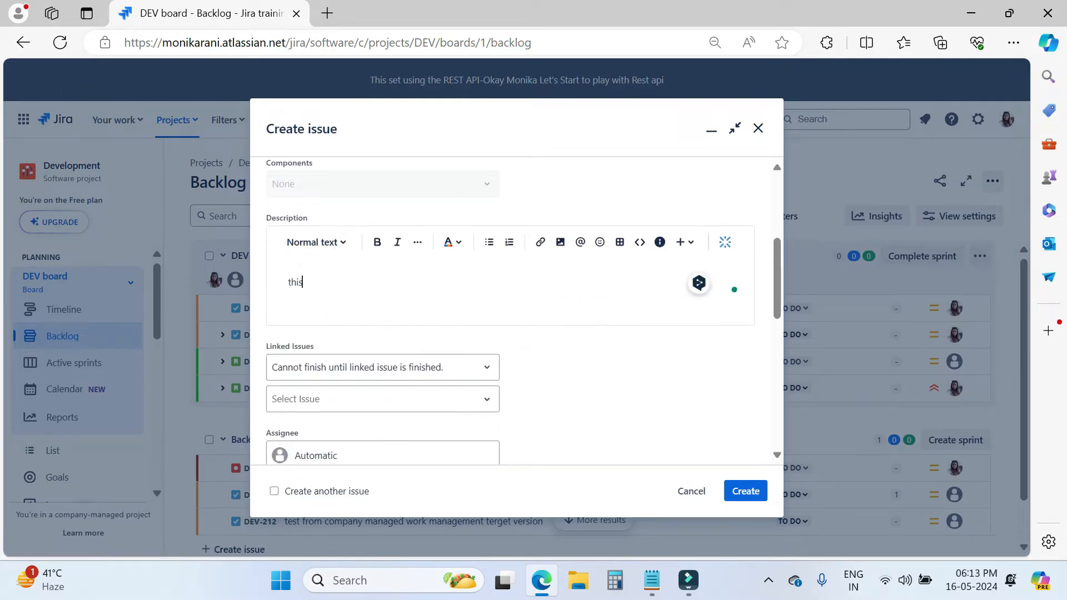
{"action": "type", "text": "is my script descri"}
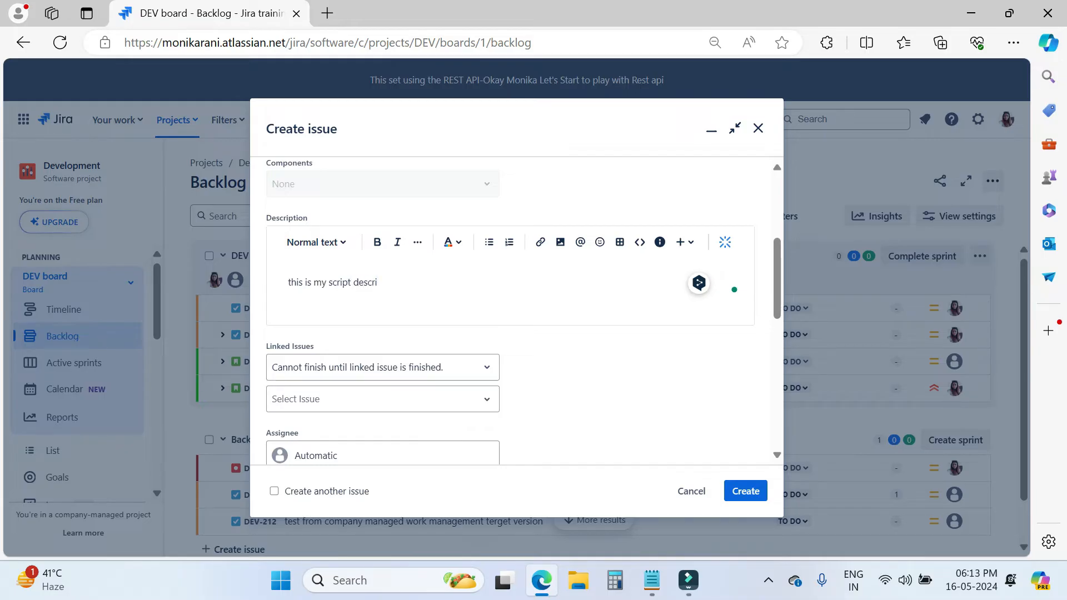
{"action": "scroll", "scroll_direction": "down", "scroll_amount": 3}
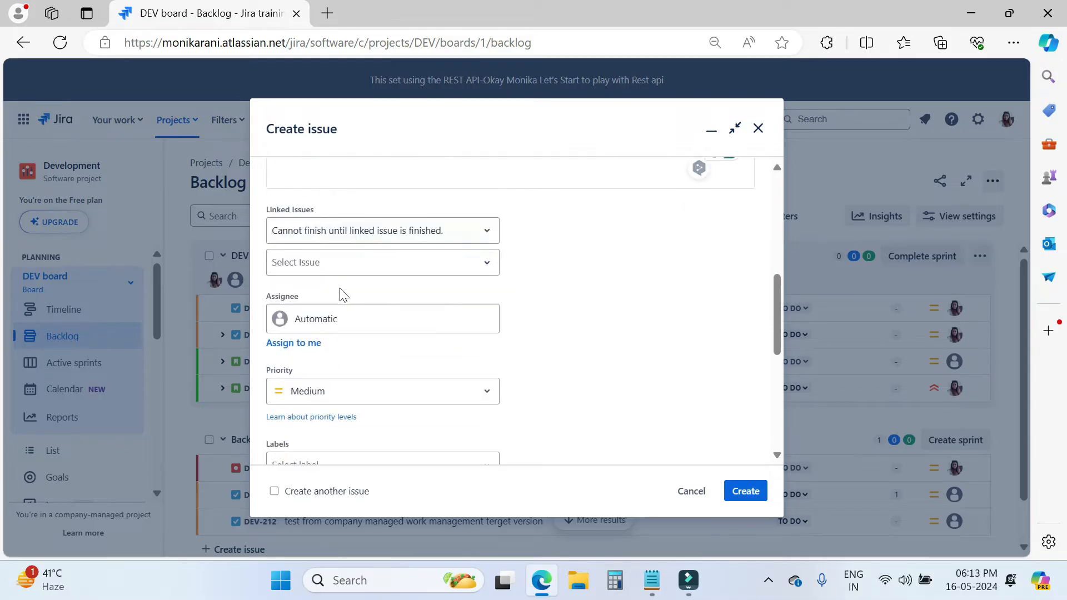
Assign the task to myself, set priority Low and add the sample-space label.
{"action": "left_click", "coordinate": [293, 342]}
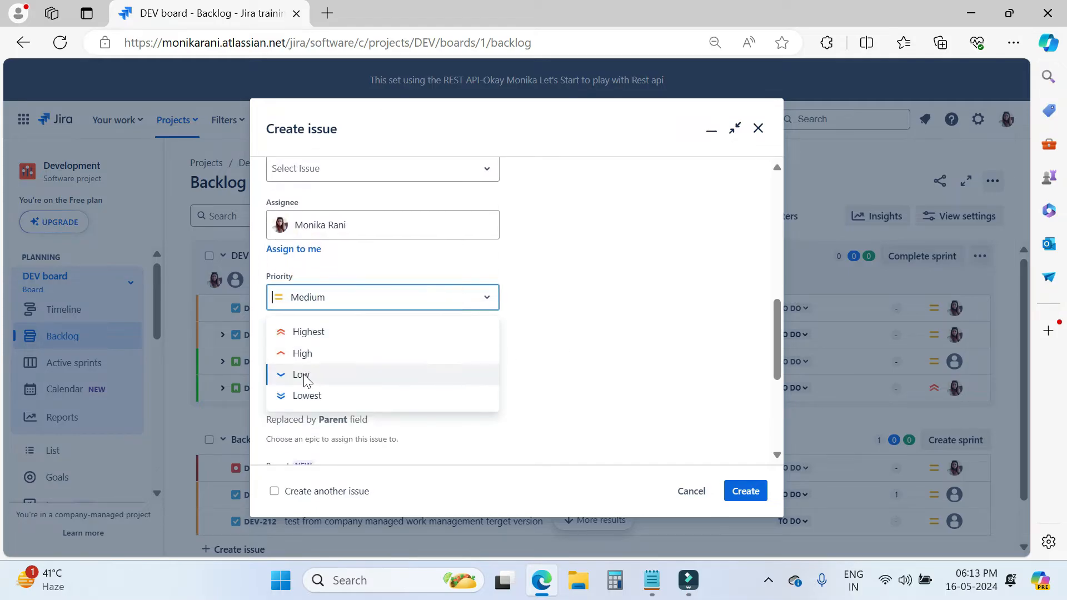
{"action": "left_click", "coordinate": [300, 374]}
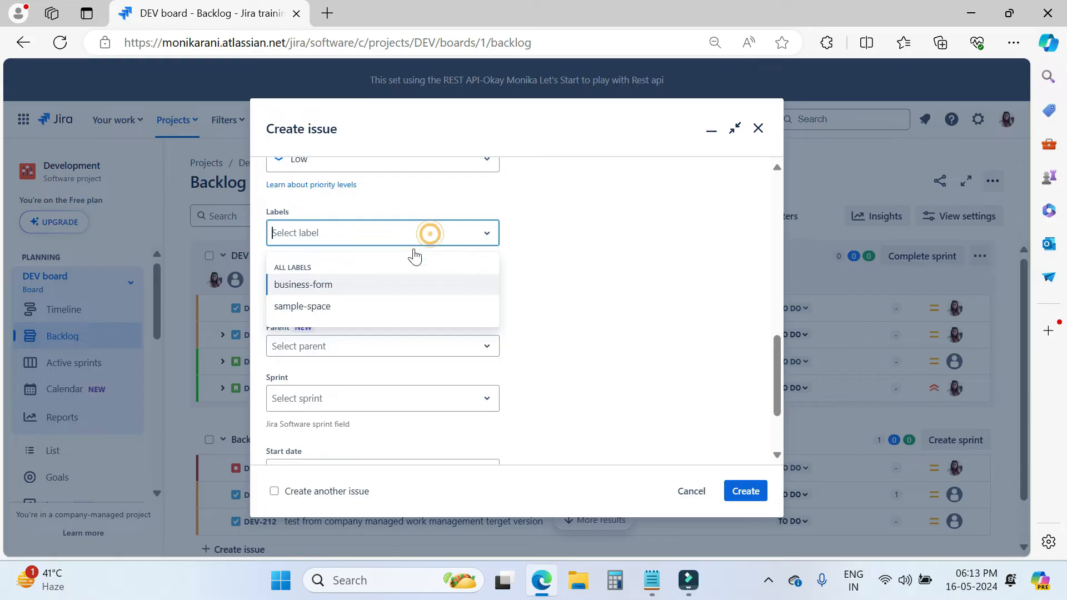
{"action": "left_click", "coordinate": [301, 306]}
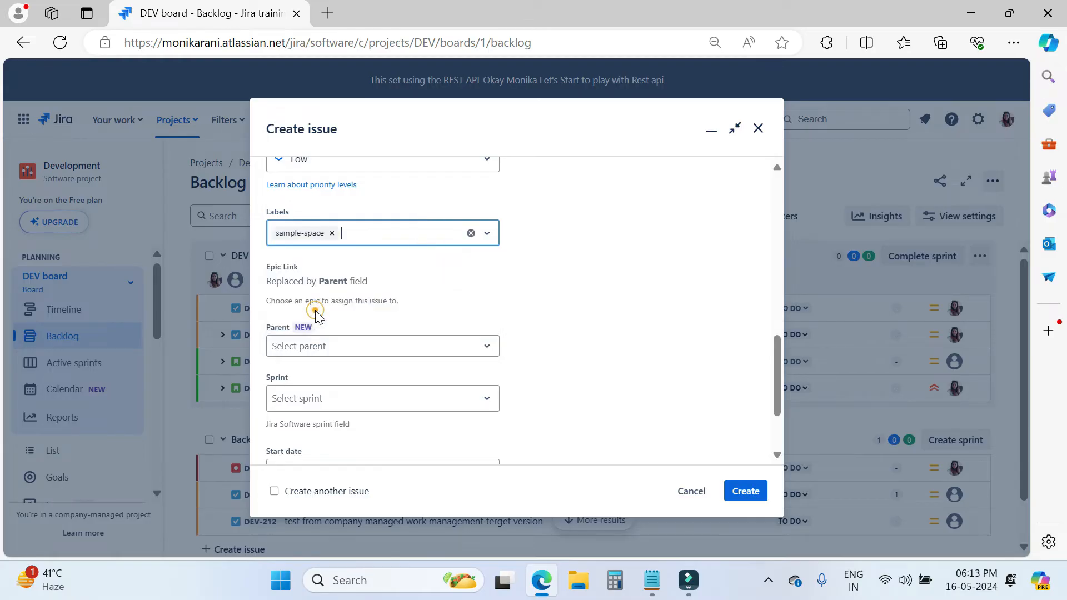
{"action": "scroll", "scroll_direction": "down", "scroll_amount": 3}
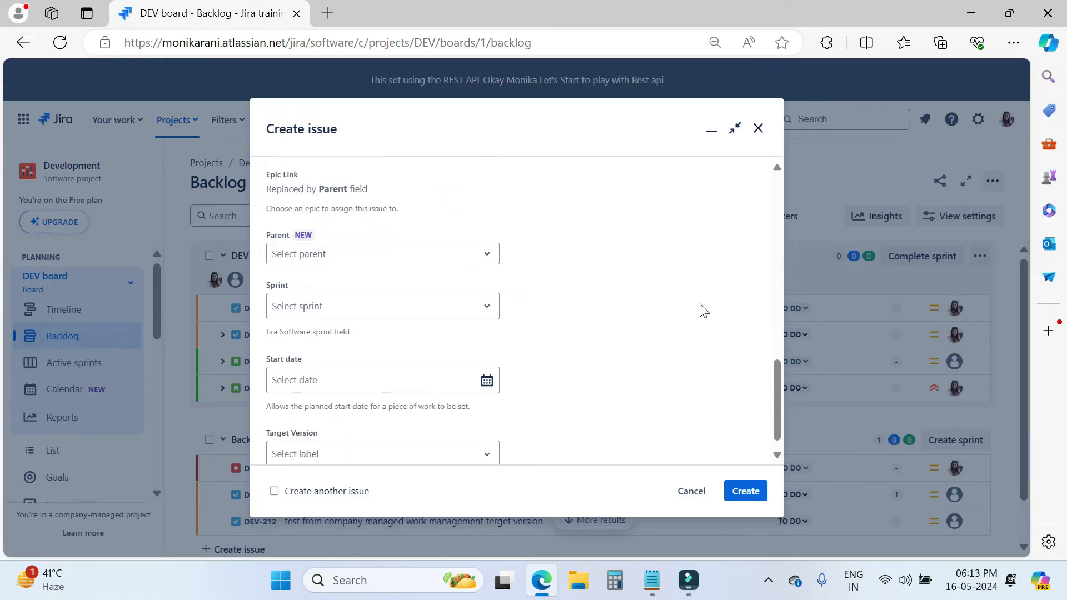
{"action": "scroll", "scroll_direction": "down", "scroll_amount": 3}
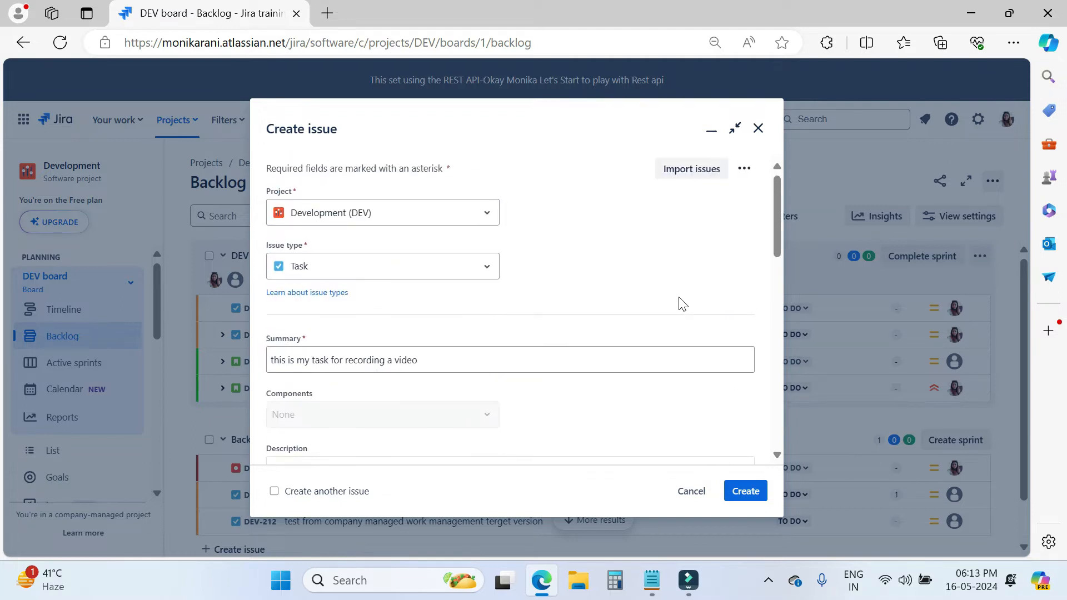
{"action": "mouse_move", "coordinate": [736, 411]}
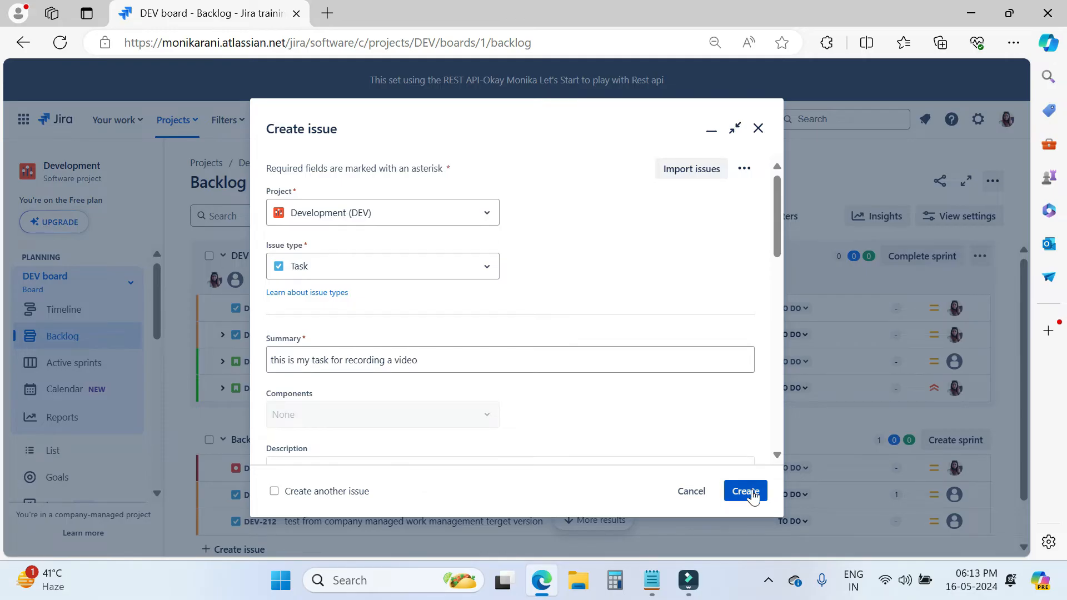
Create task DEV-218 and dismiss the issue-created notification.
{"action": "left_click", "coordinate": [744, 490]}
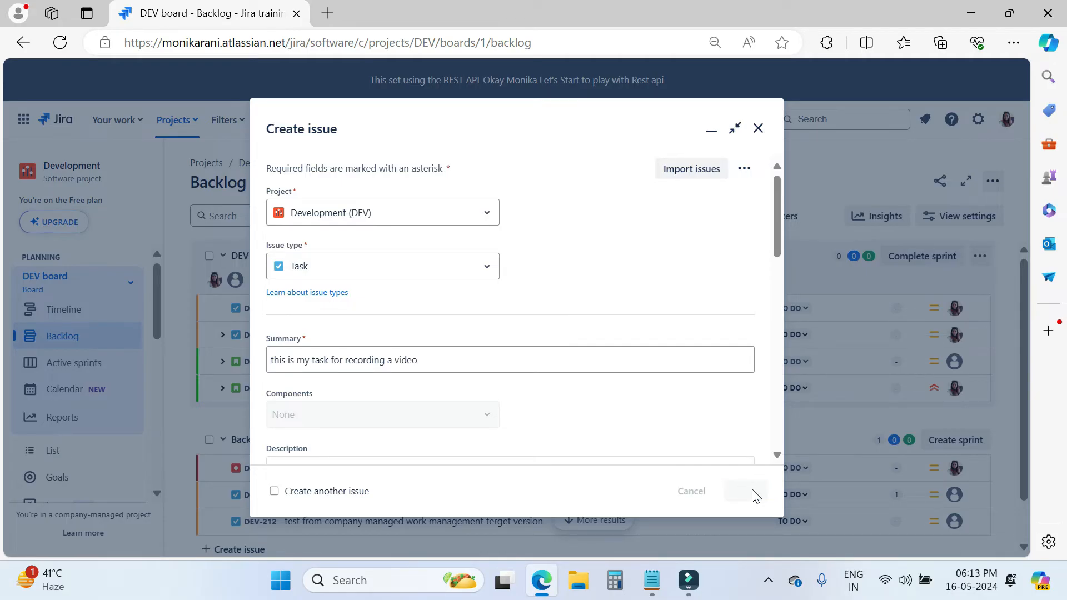
{"action": "left_click", "coordinate": [744, 490]}
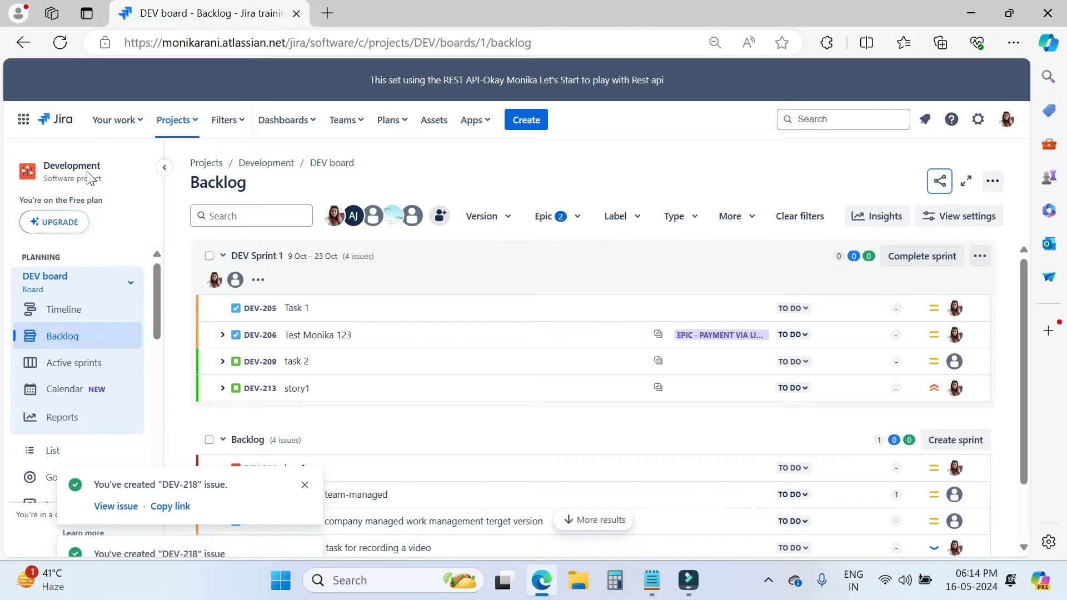
{"action": "mouse_move", "coordinate": [500, 345]}
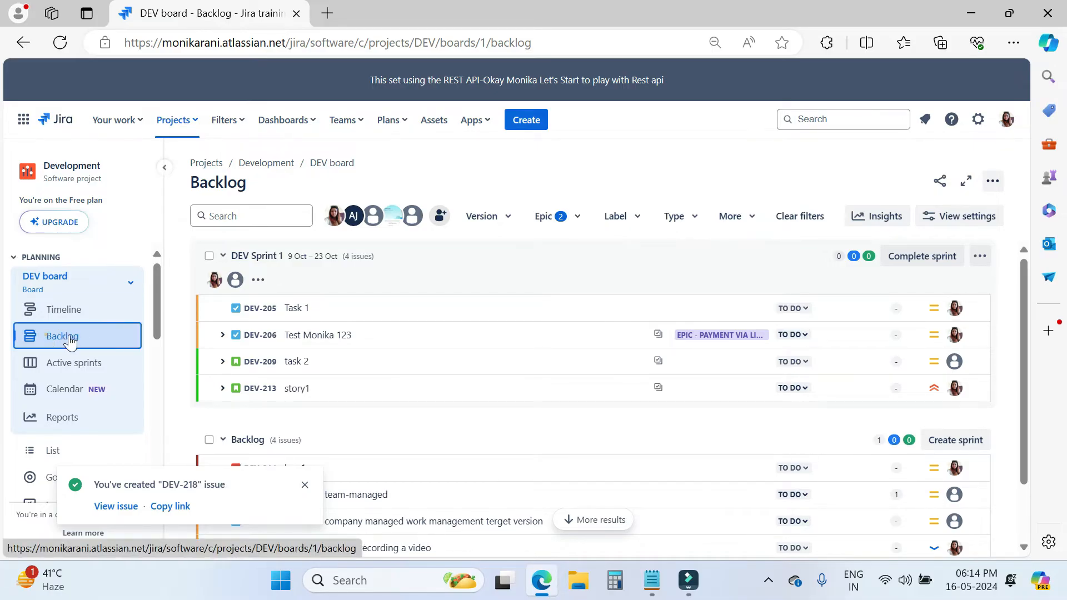
{"action": "scroll", "scroll_direction": "down", "scroll_amount": 3}
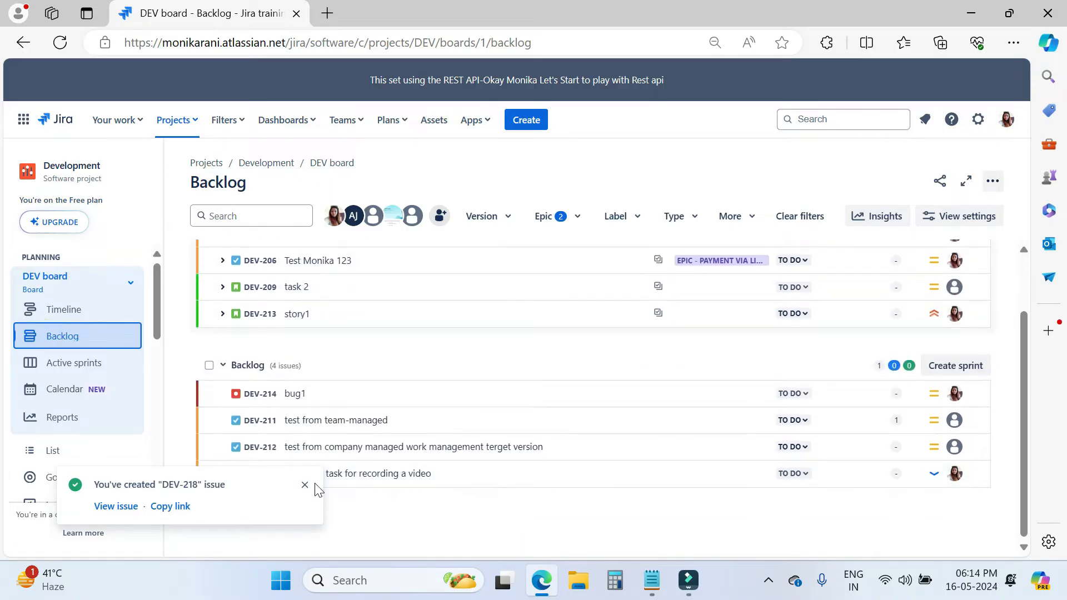
{"action": "left_click", "coordinate": [304, 485]}
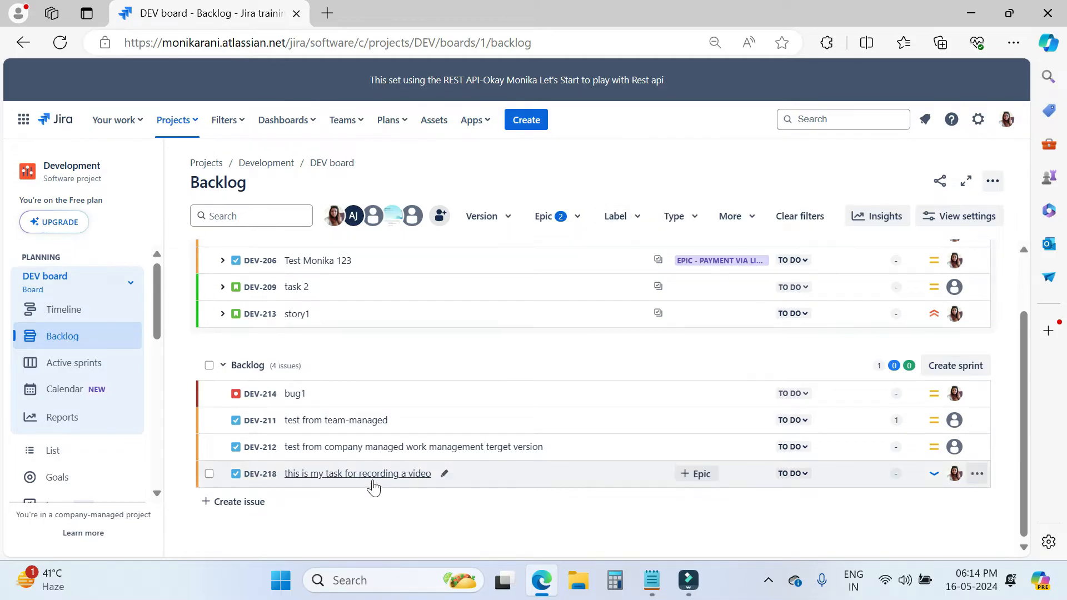
{"action": "mouse_move", "coordinate": [73, 363]}
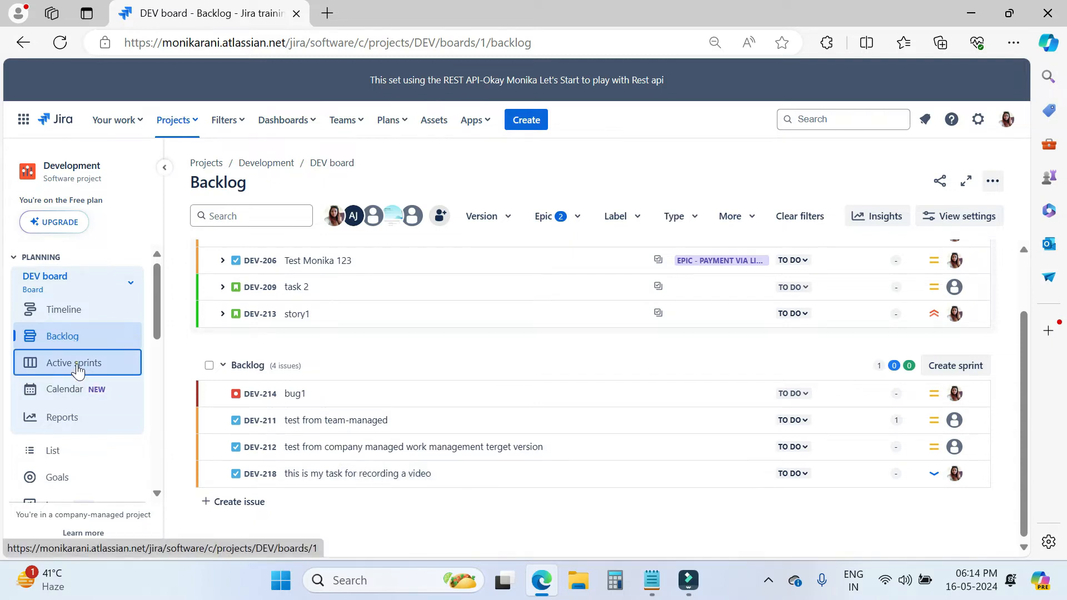
Go to the DEV Sprint 1 active sprint board.
{"action": "left_click", "coordinate": [73, 362]}
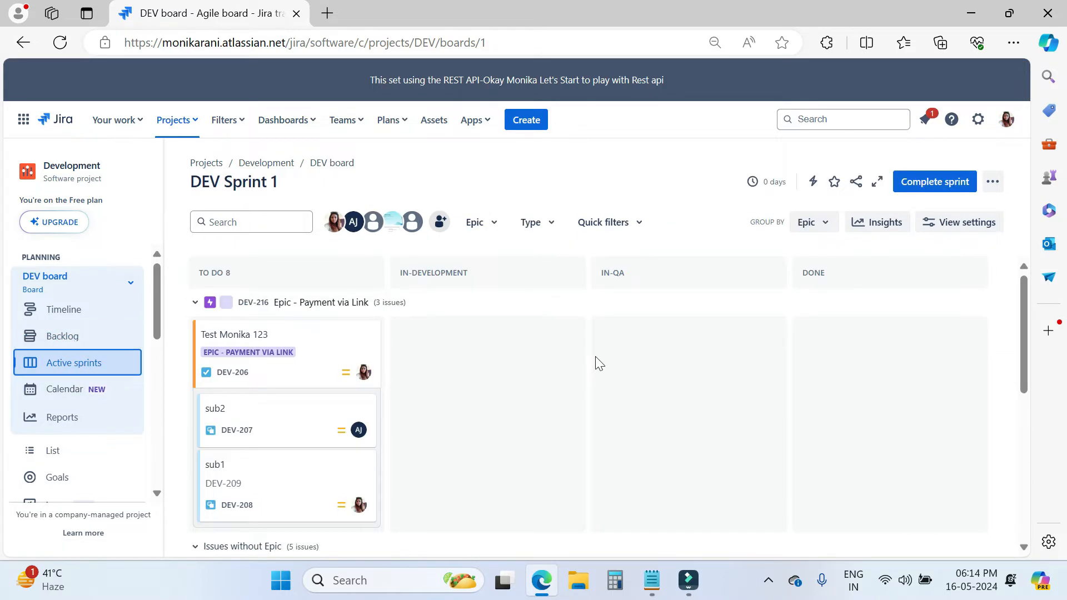
From the backlog, view DEV-218's details and its available status choices.
{"action": "left_click", "coordinate": [63, 336]}
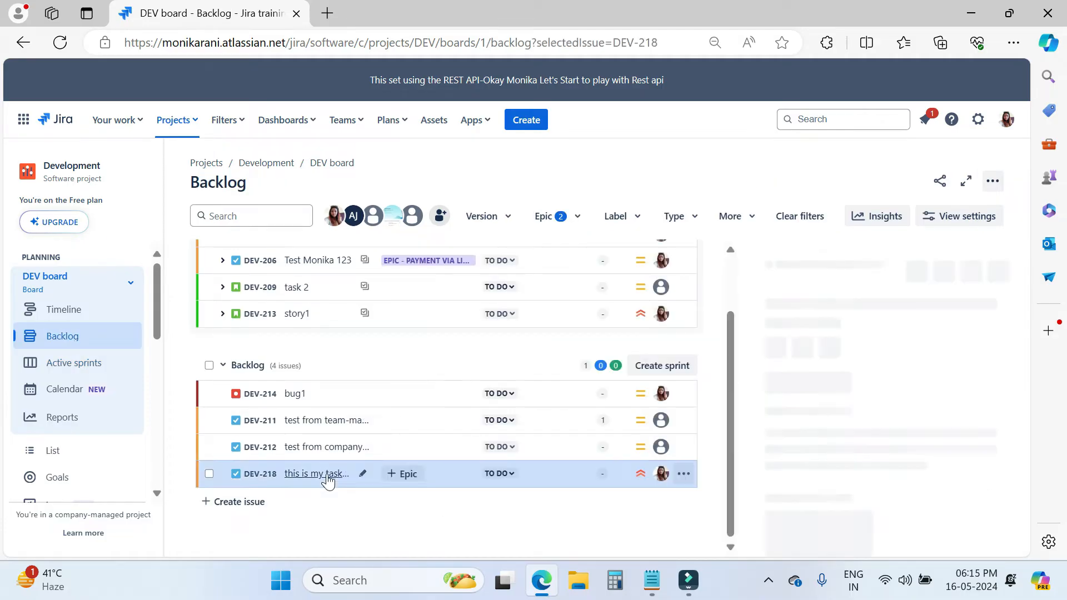
{"action": "left_click", "coordinate": [315, 473]}
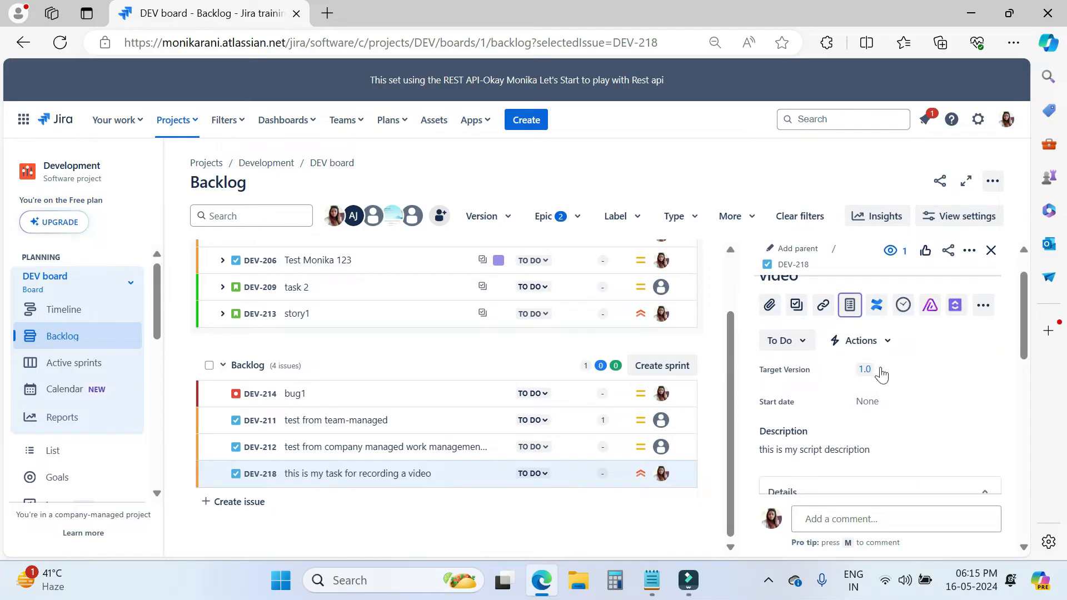
{"action": "scroll", "scroll_direction": "down", "scroll_amount": 3}
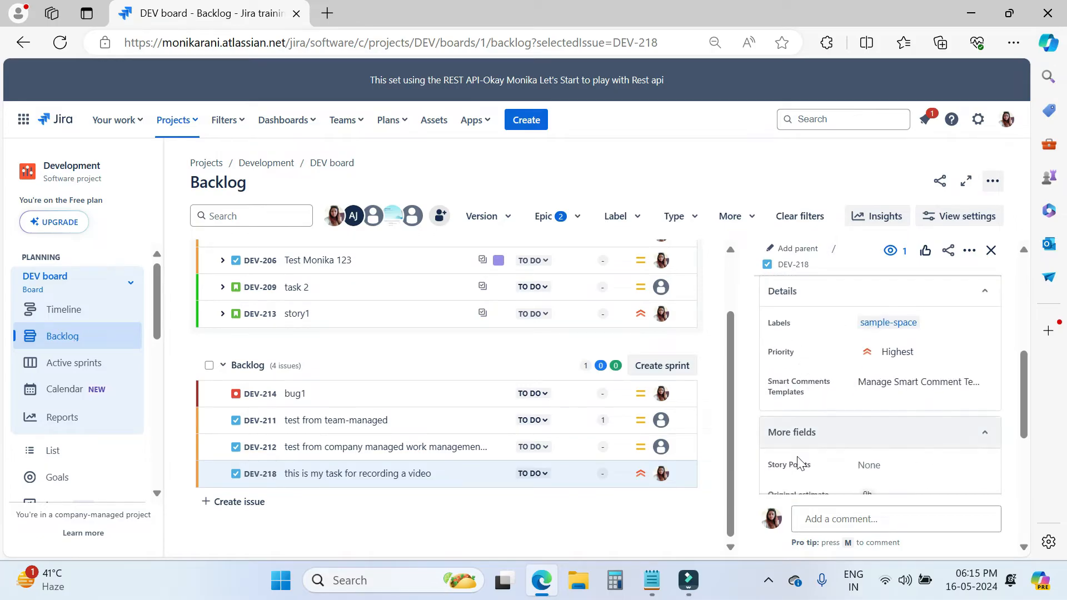
{"action": "scroll", "scroll_direction": "down", "scroll_amount": 3}
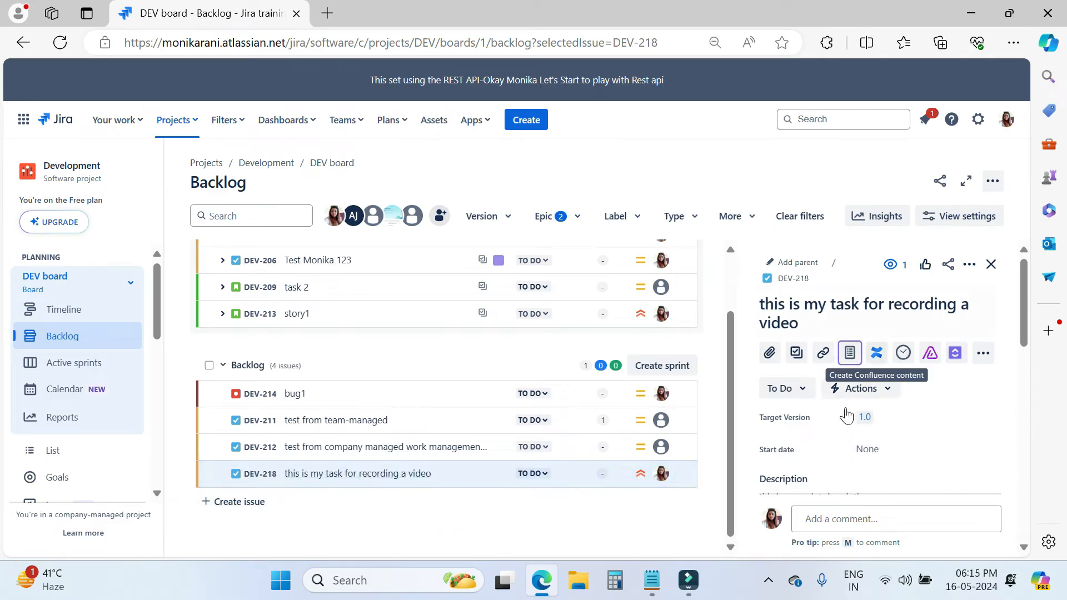
{"action": "mouse_move", "coordinate": [931, 436]}
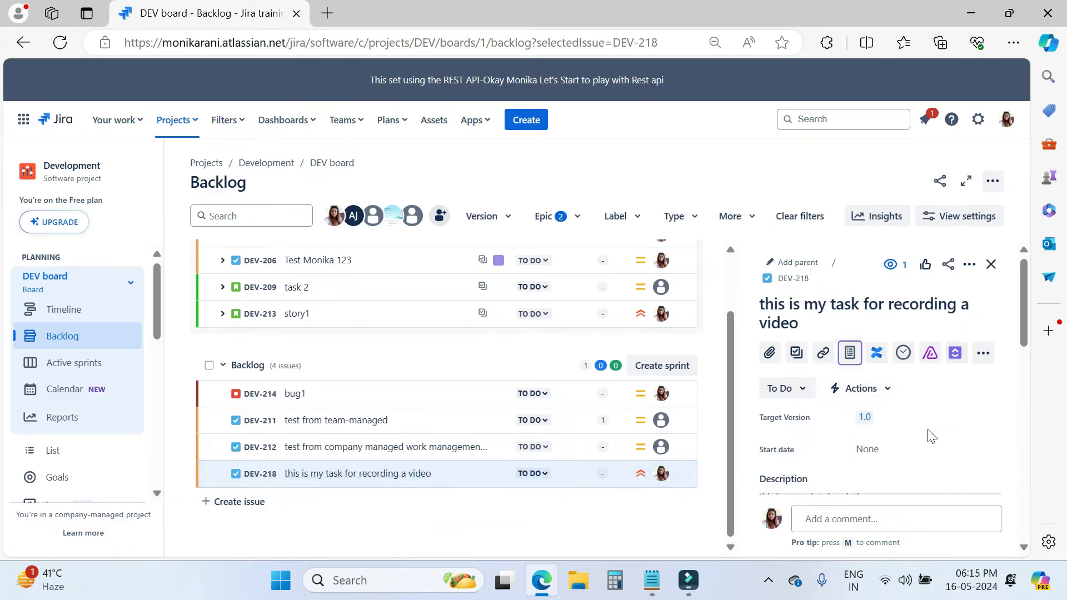
{"action": "mouse_move", "coordinate": [785, 388]}
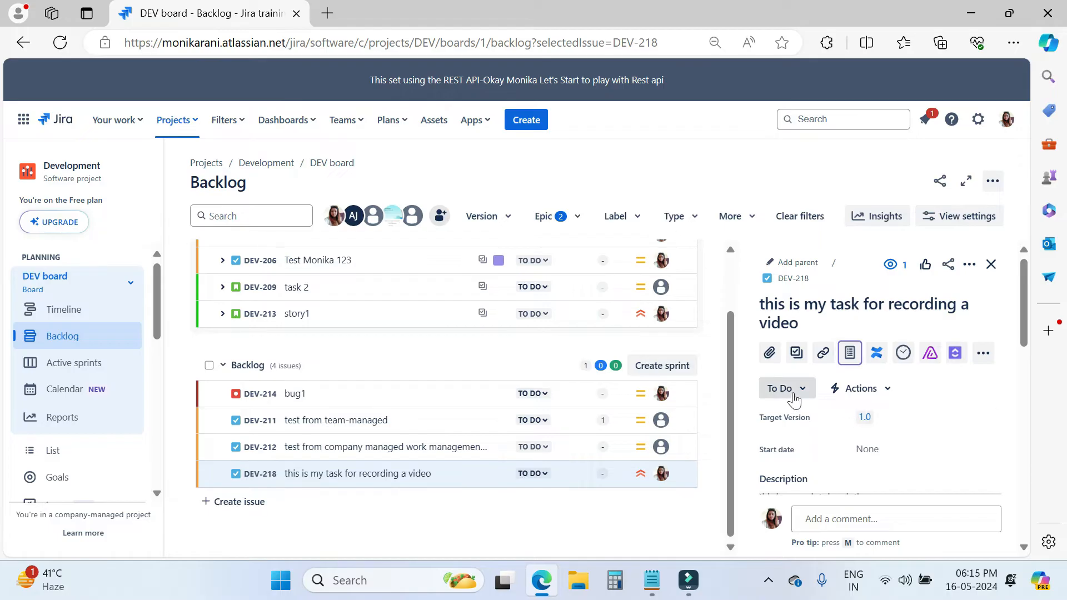
{"action": "left_click", "coordinate": [786, 388]}
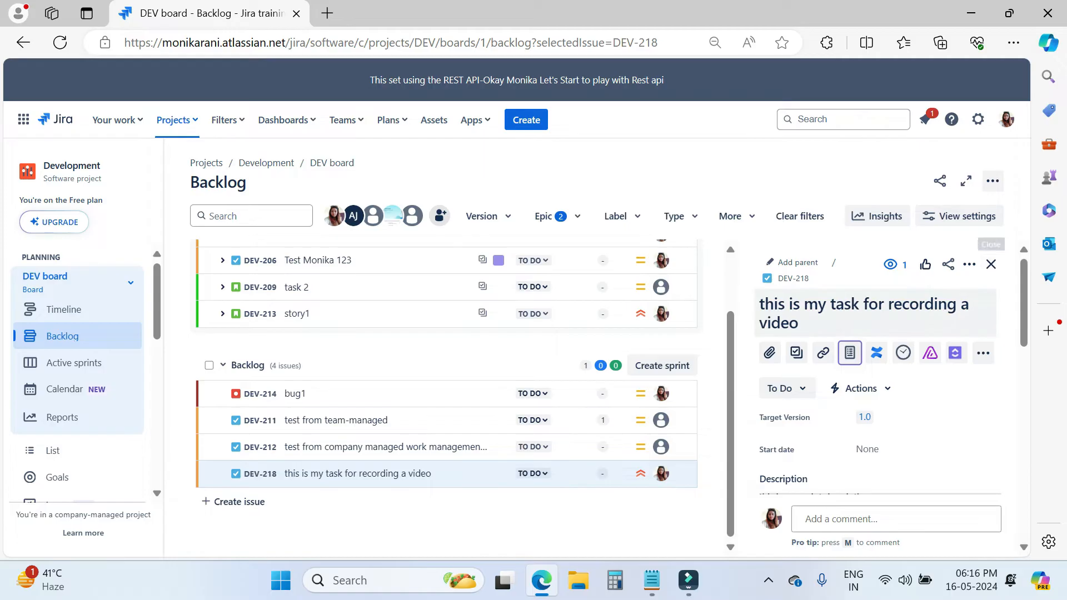
On DEV-218's own page, post the comment 'this is my testing comment.'.
{"action": "left_click", "coordinate": [791, 278]}
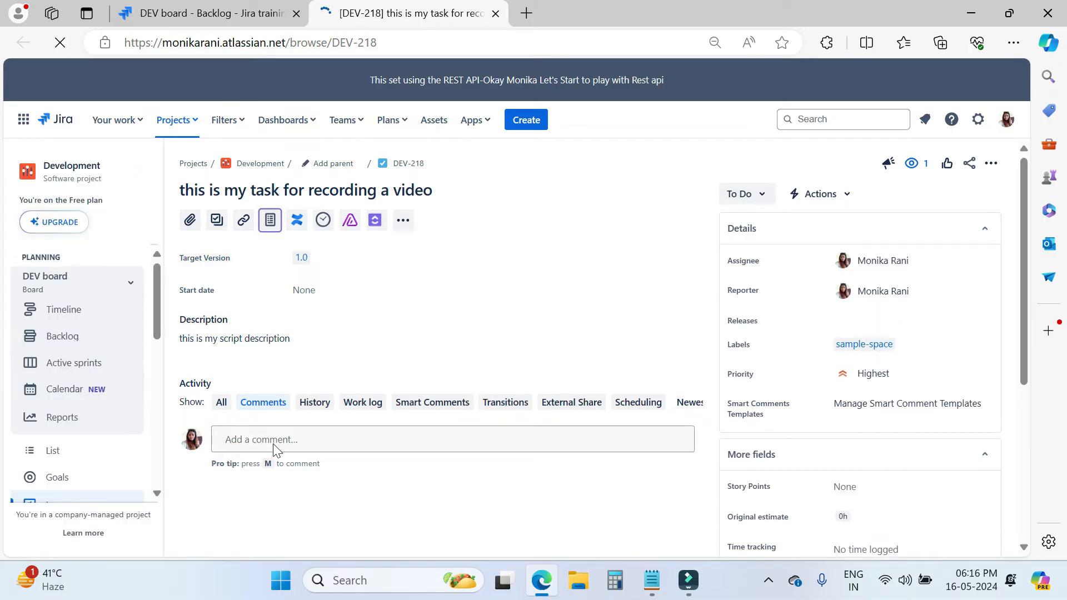
{"action": "left_click", "coordinate": [449, 439]}
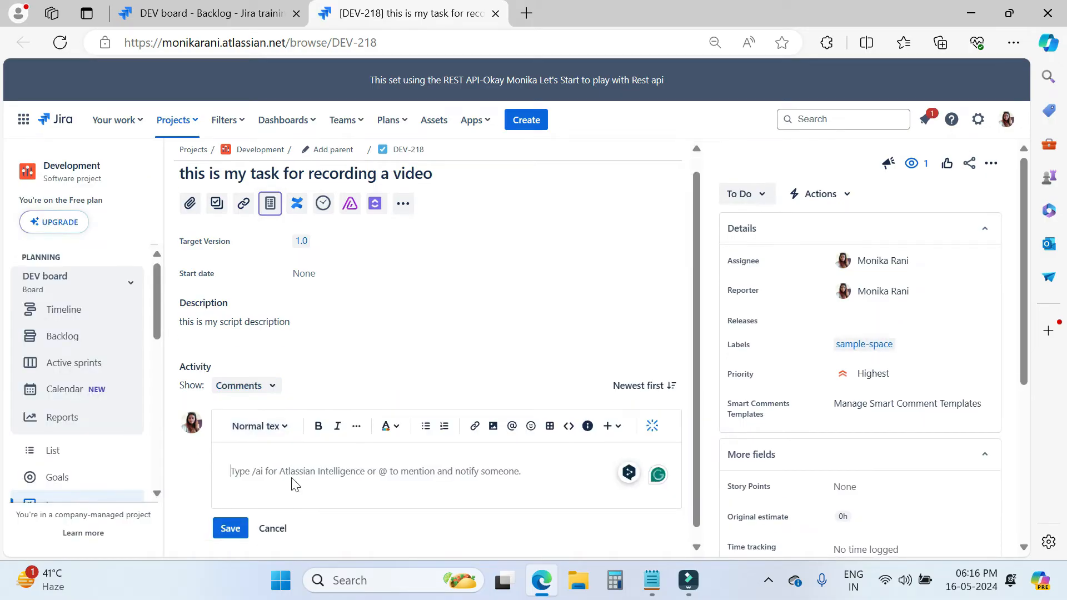
{"action": "type", "text": "this is my testing comment."}
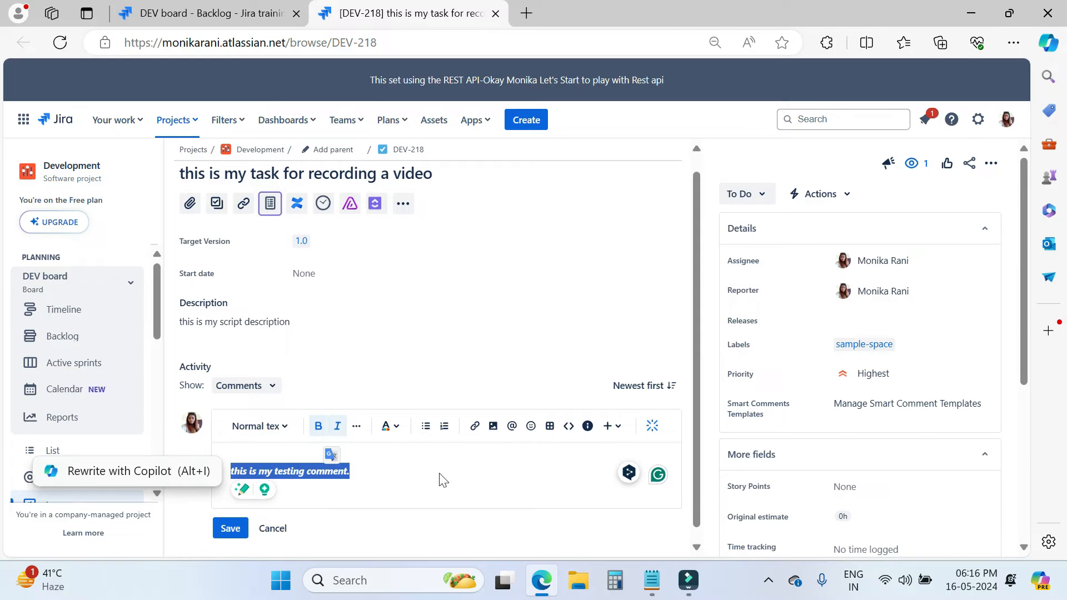
{"action": "left_click", "coordinate": [230, 528]}
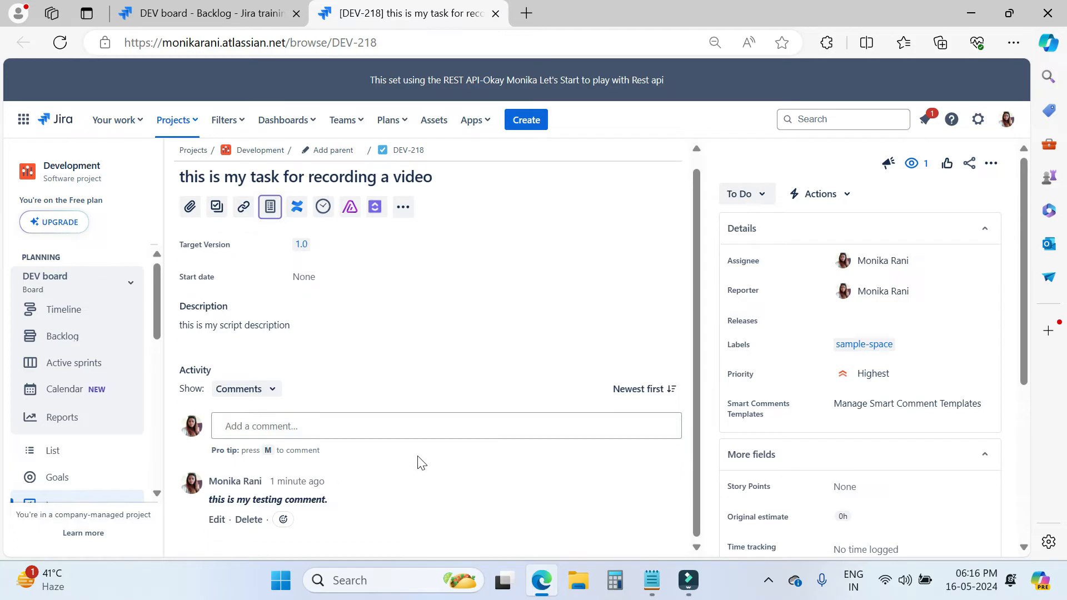
Set DEV-218's status to In Development and view its next transitions.
{"action": "scroll", "scroll_direction": "down", "scroll_amount": 3}
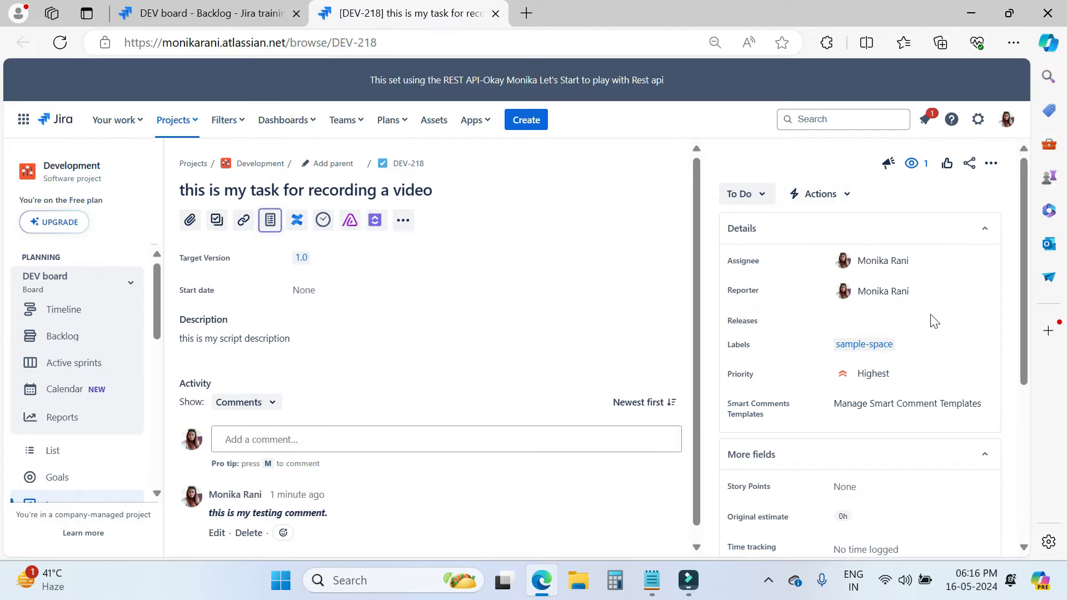
{"action": "left_click", "coordinate": [741, 194]}
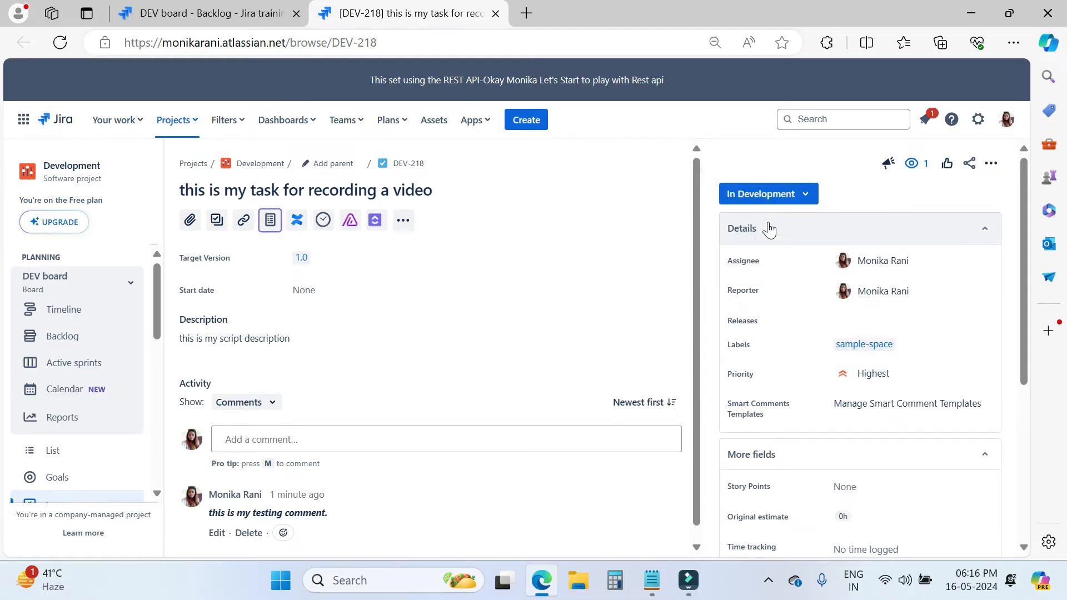
{"action": "left_click", "coordinate": [767, 194]}
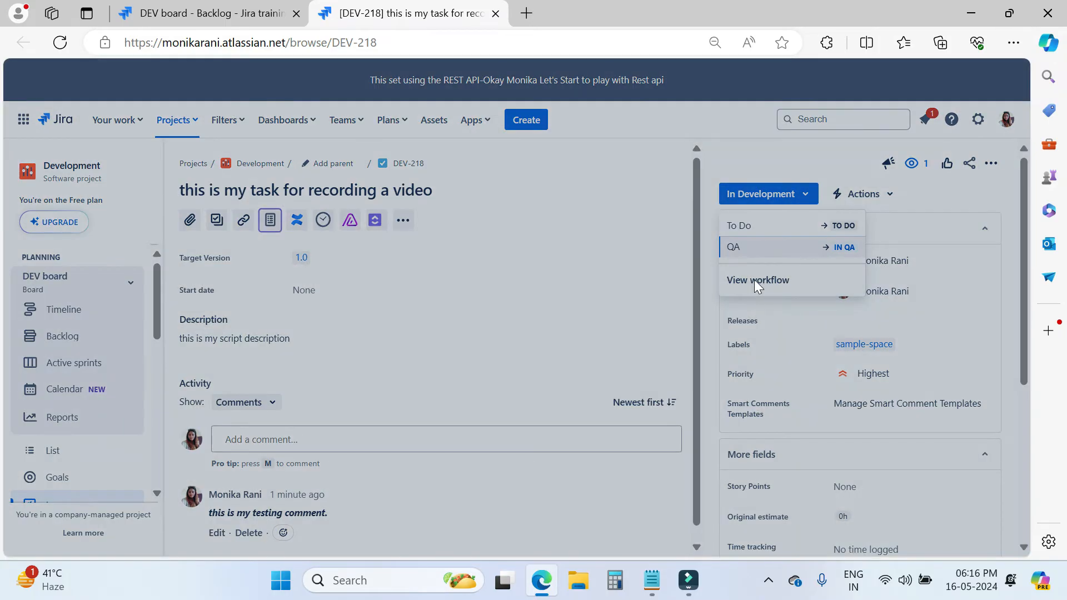
{"action": "left_click", "coordinate": [757, 280]}
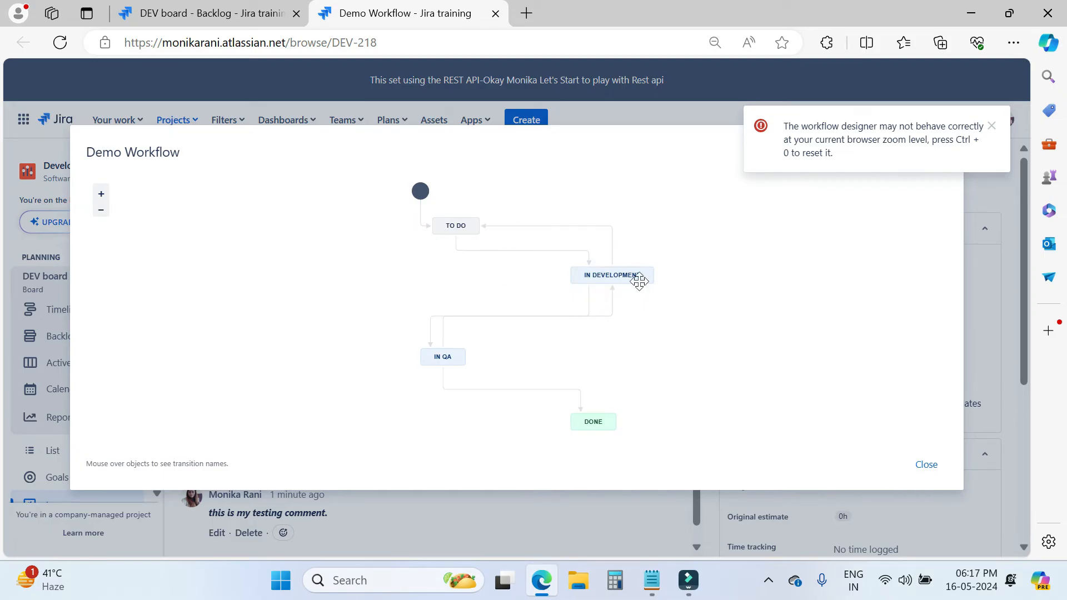
{"action": "mouse_move", "coordinate": [643, 229]}
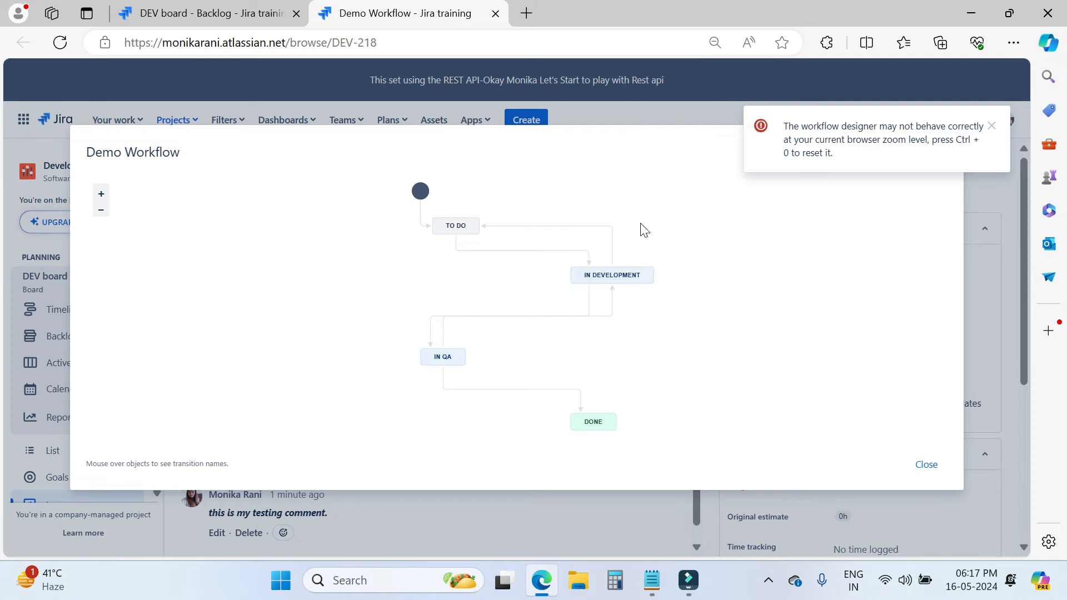
{"action": "mouse_move", "coordinate": [705, 367]}
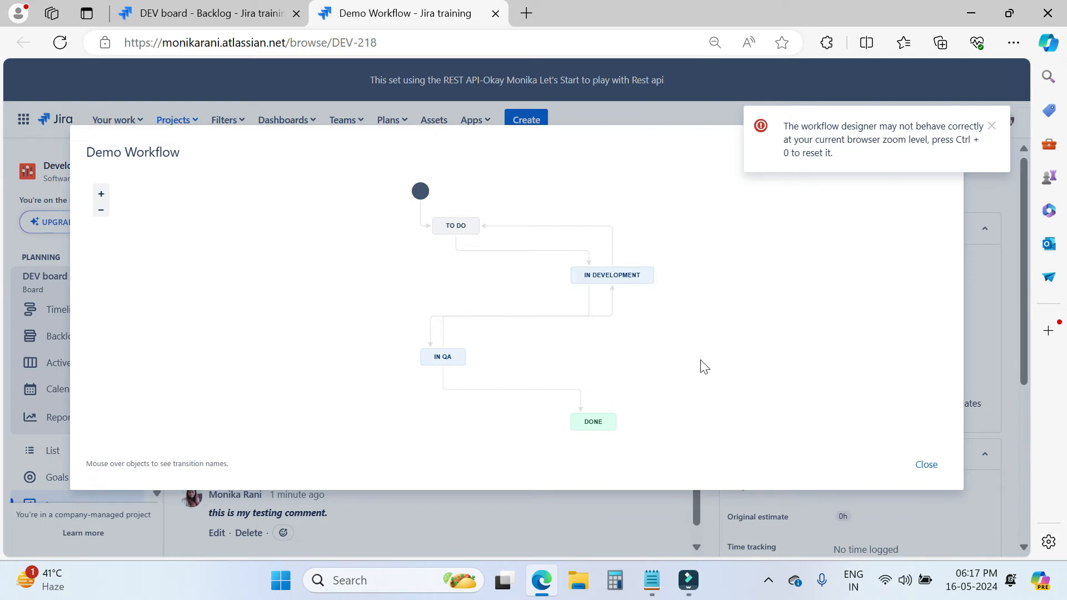
{"action": "mouse_move", "coordinate": [374, 313]}
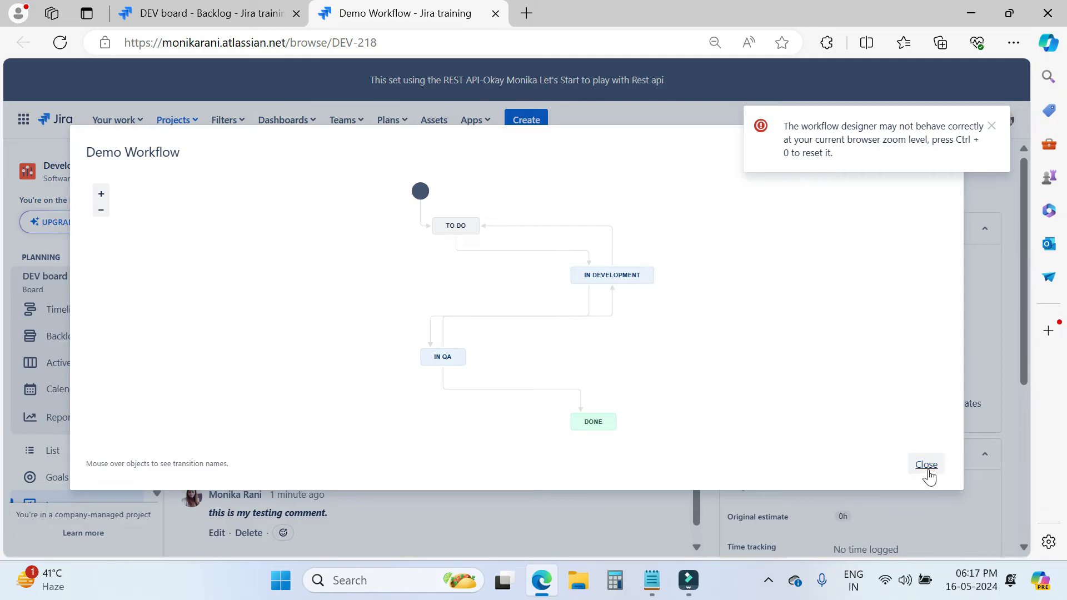
Close the workflow diagram and leave DEV-218's assignee unchanged.
{"action": "left_click", "coordinate": [925, 464]}
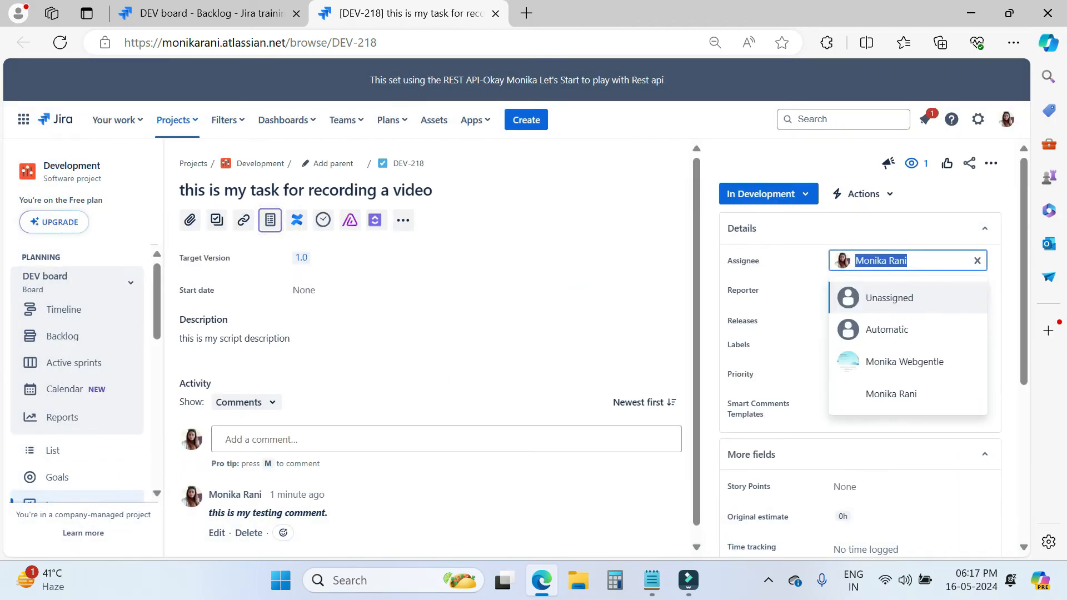
{"action": "mouse_move", "coordinate": [890, 393]}
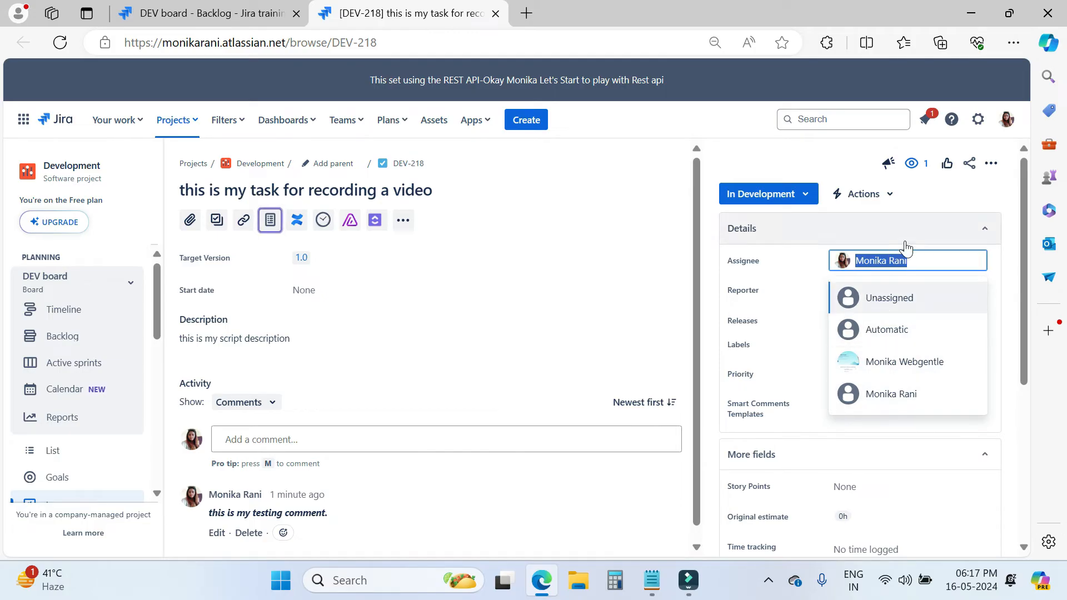
{"action": "mouse_move", "coordinate": [984, 200]}
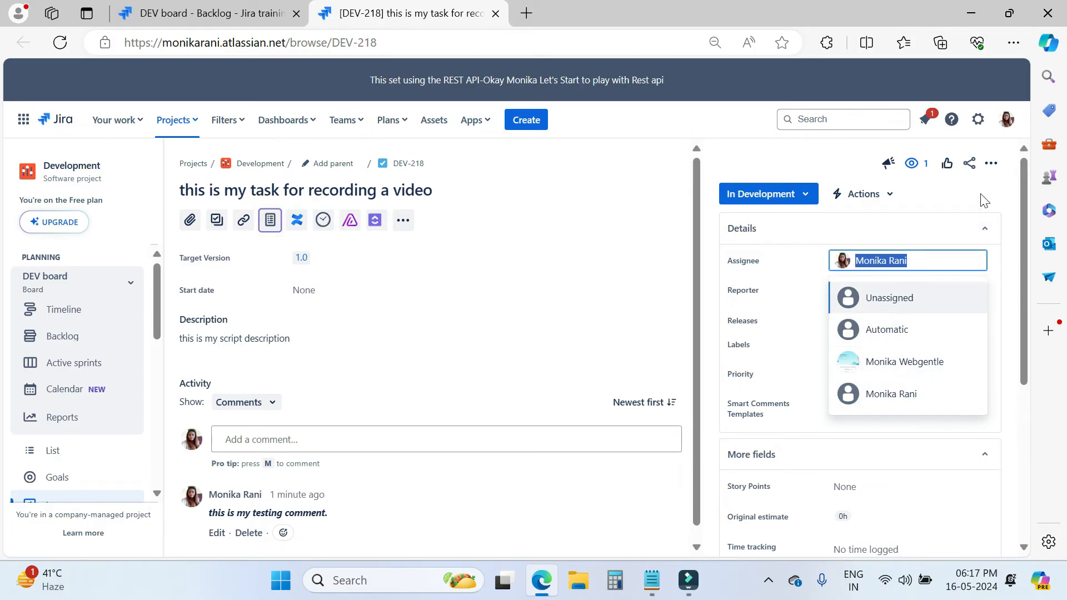
{"action": "left_click", "coordinate": [891, 393]}
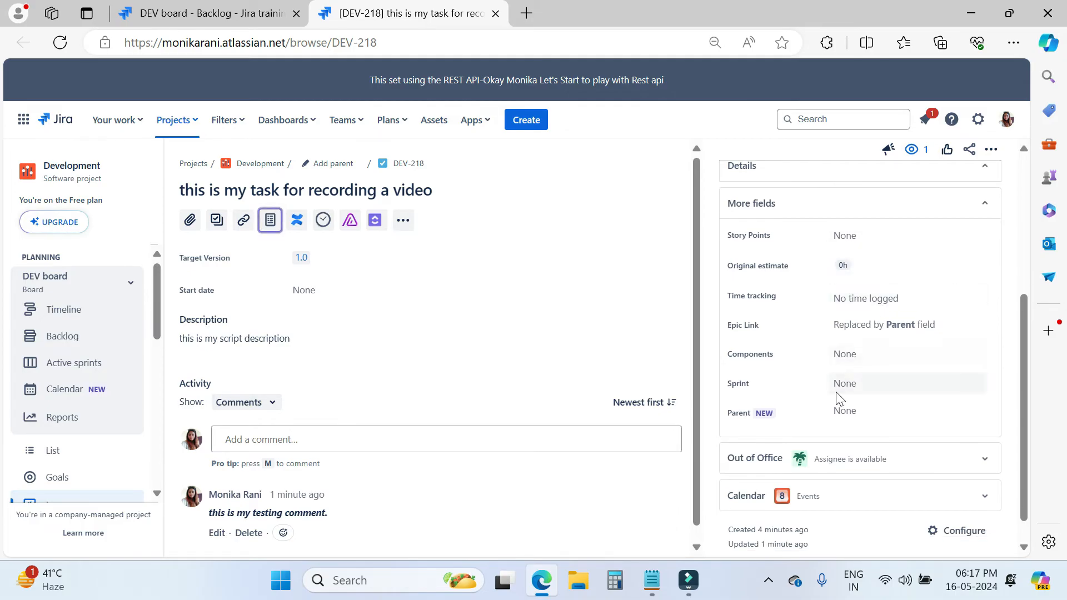
{"action": "mouse_move", "coordinate": [854, 377]}
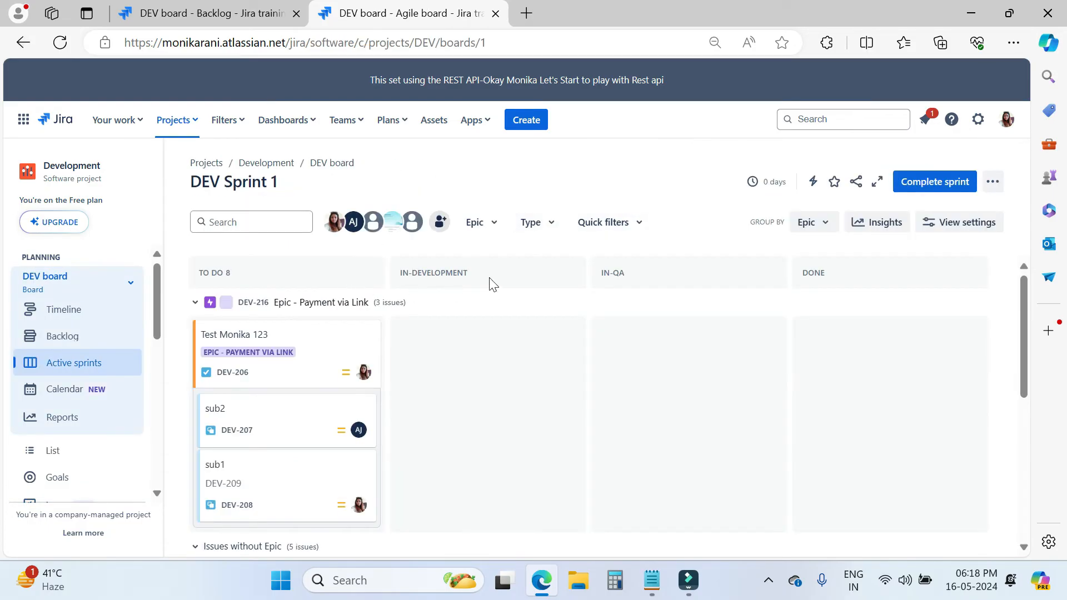
{"action": "mouse_move", "coordinate": [426, 327]}
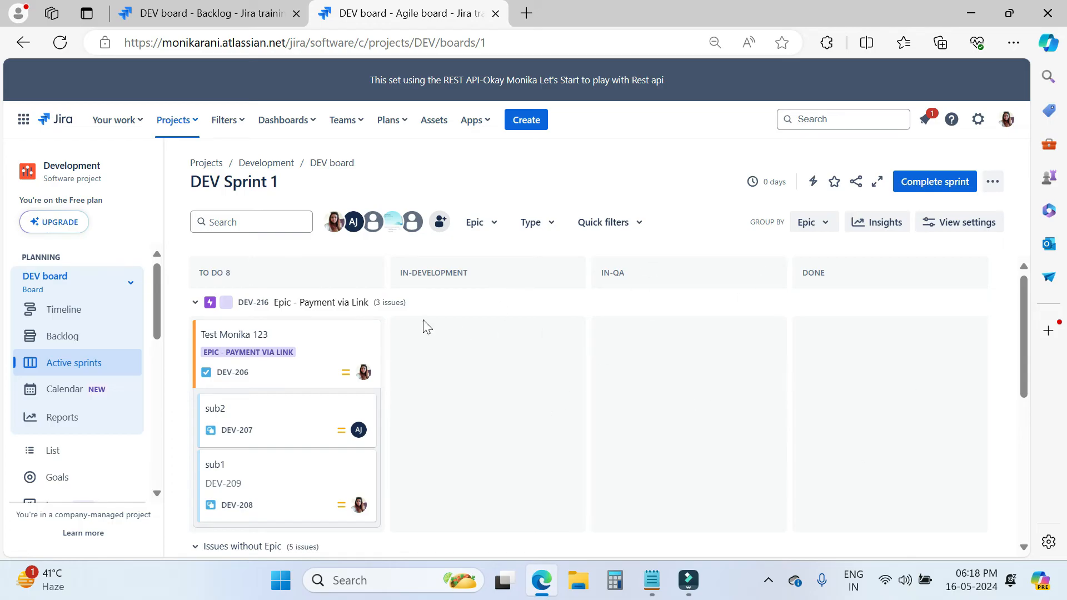
{"action": "mouse_move", "coordinate": [638, 300]}
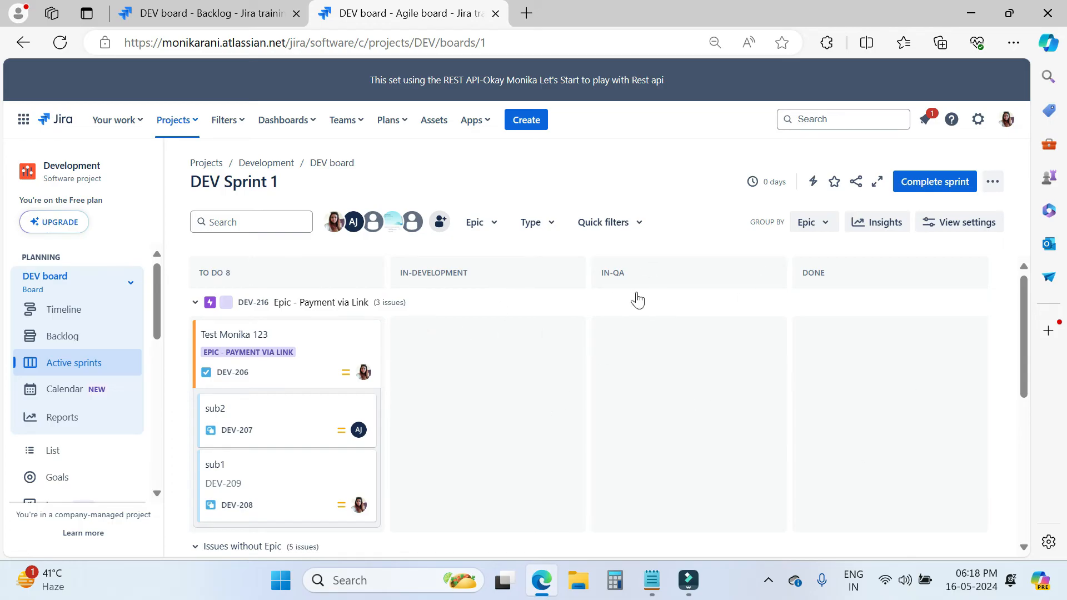
Drag Task 1 (DEV-205) into In Development and check its details.
{"action": "scroll", "scroll_direction": "down", "scroll_amount": 3}
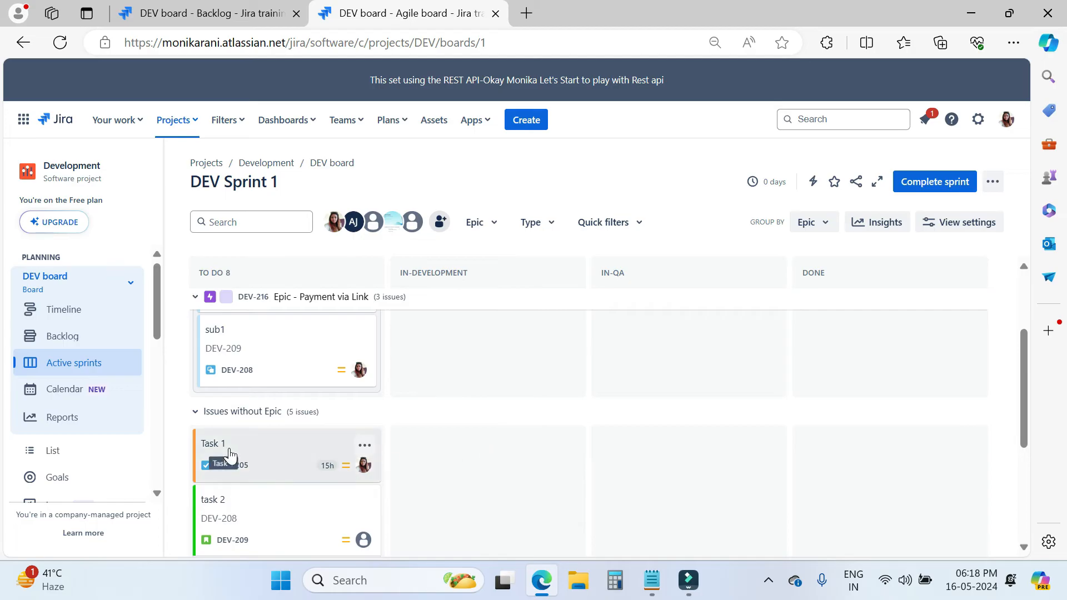
{"action": "left_click_drag", "start_coordinate": [231, 455], "coordinate": [442, 454]}
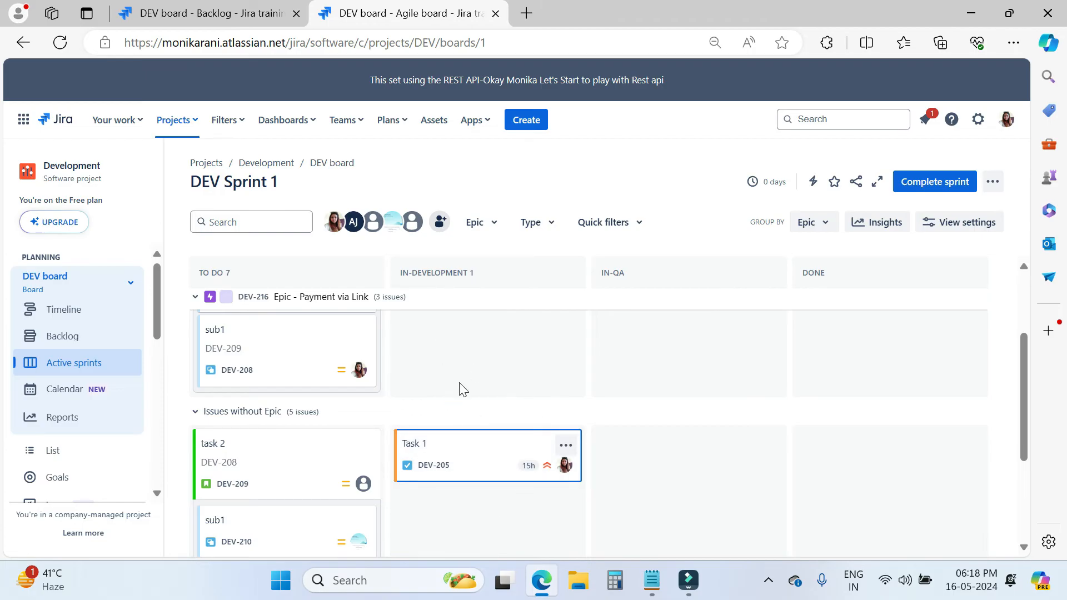
{"action": "left_click", "coordinate": [442, 444]}
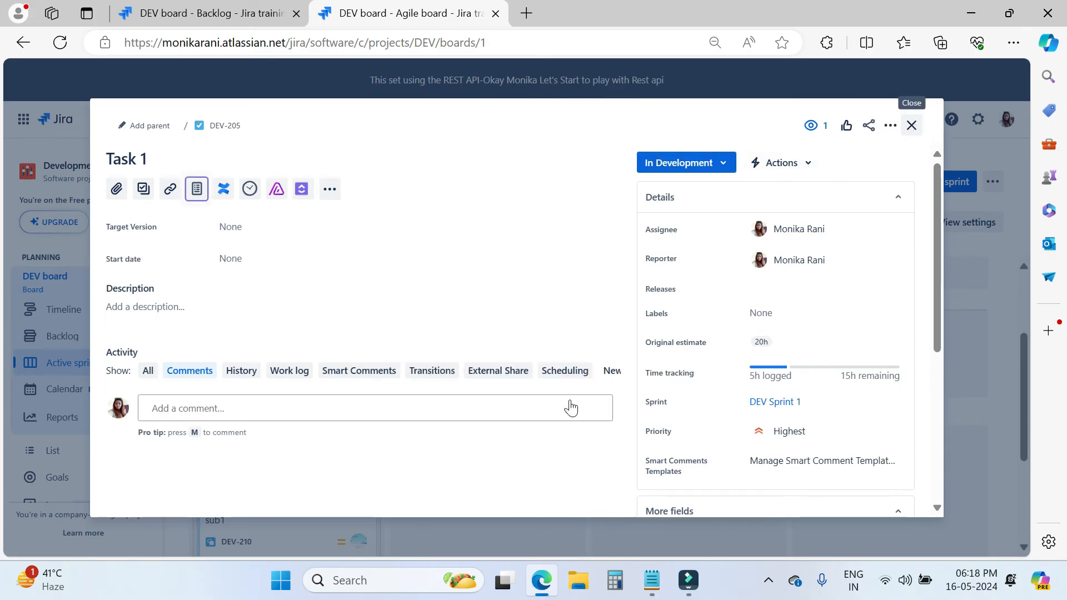
{"action": "left_click", "coordinate": [910, 125]}
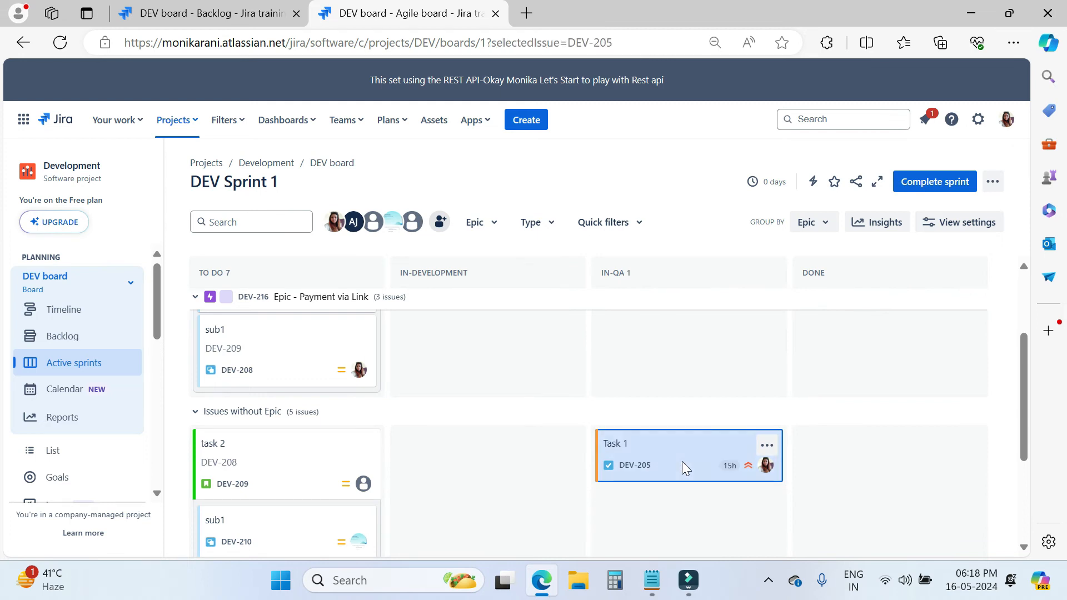
{"action": "left_click", "coordinate": [684, 456]}
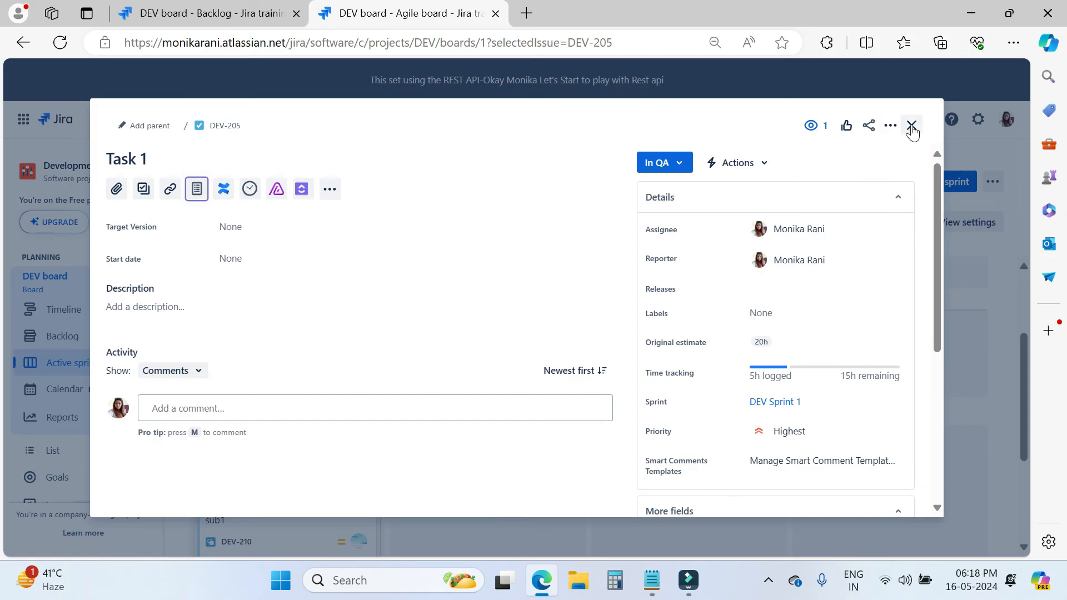
{"action": "mouse_move", "coordinate": [911, 126]}
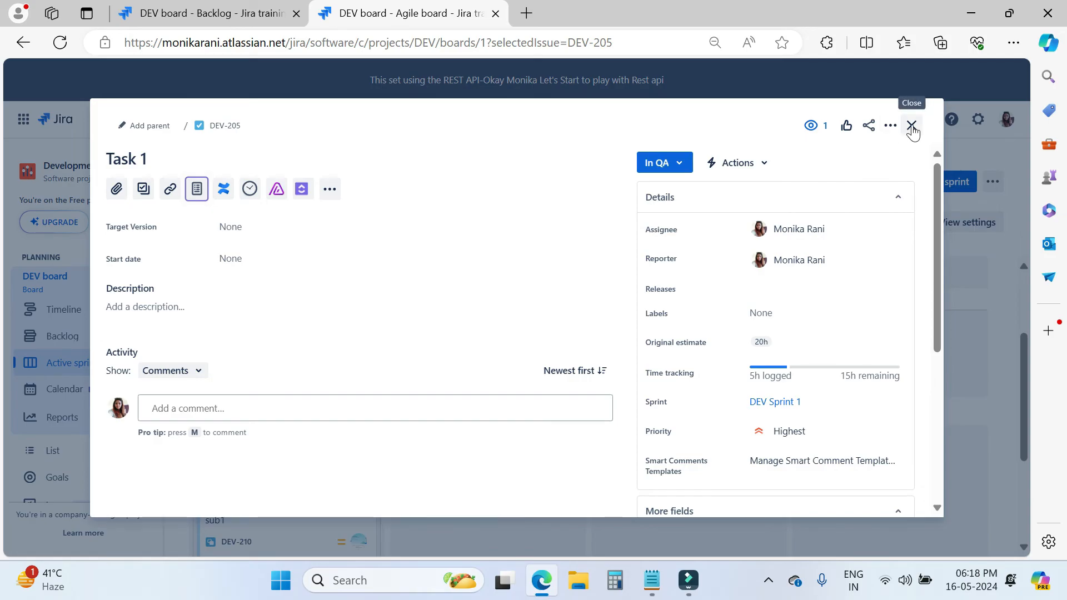
{"action": "left_click", "coordinate": [911, 126]}
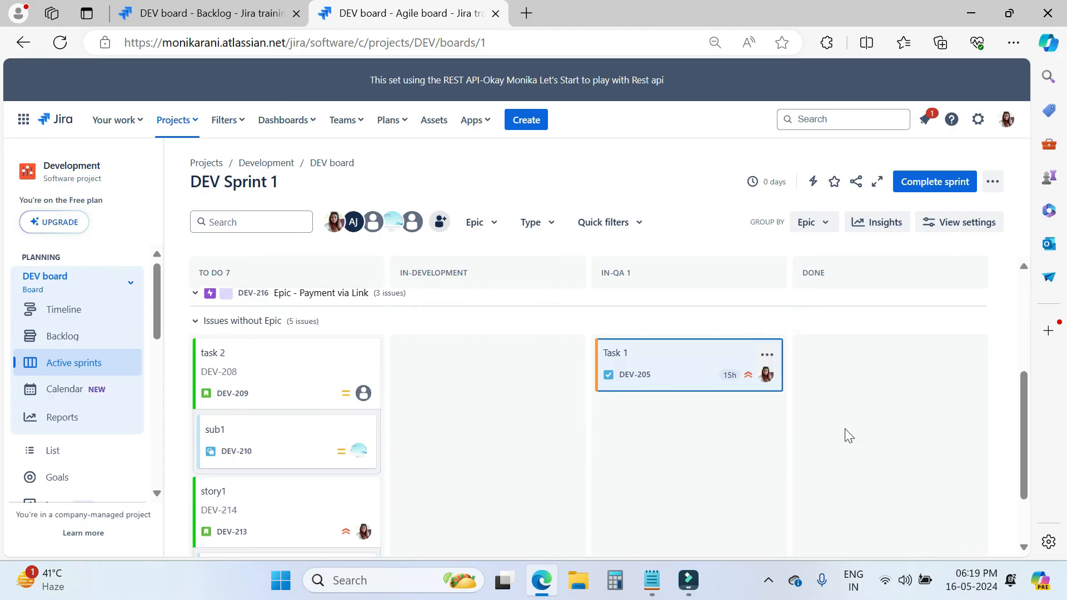
{"action": "mouse_move", "coordinate": [629, 358]}
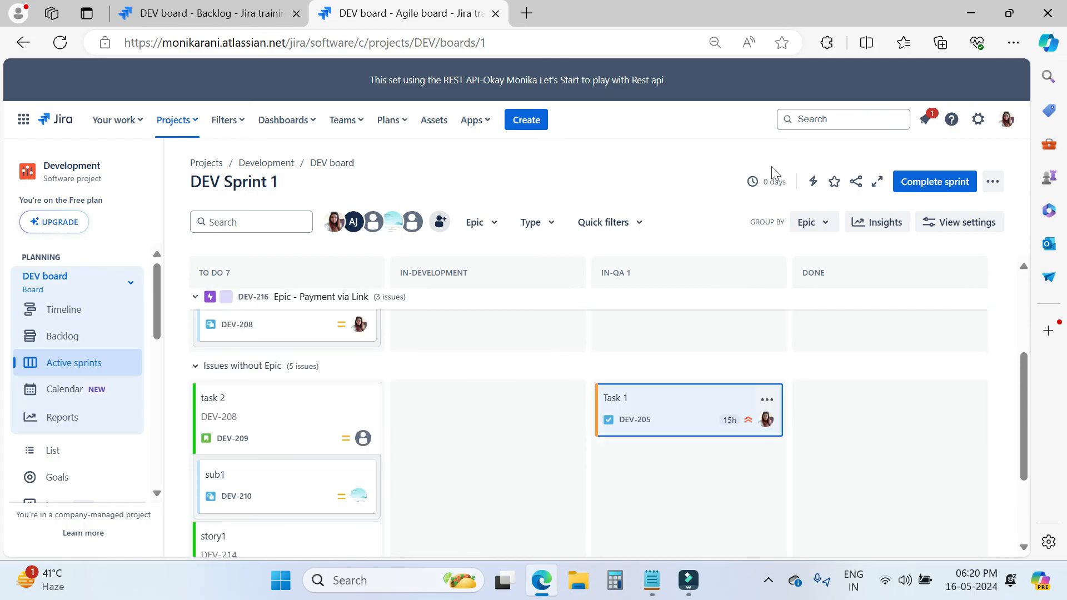
Start a new Development issue and browse the available issue types.
{"action": "left_click", "coordinate": [526, 119]}
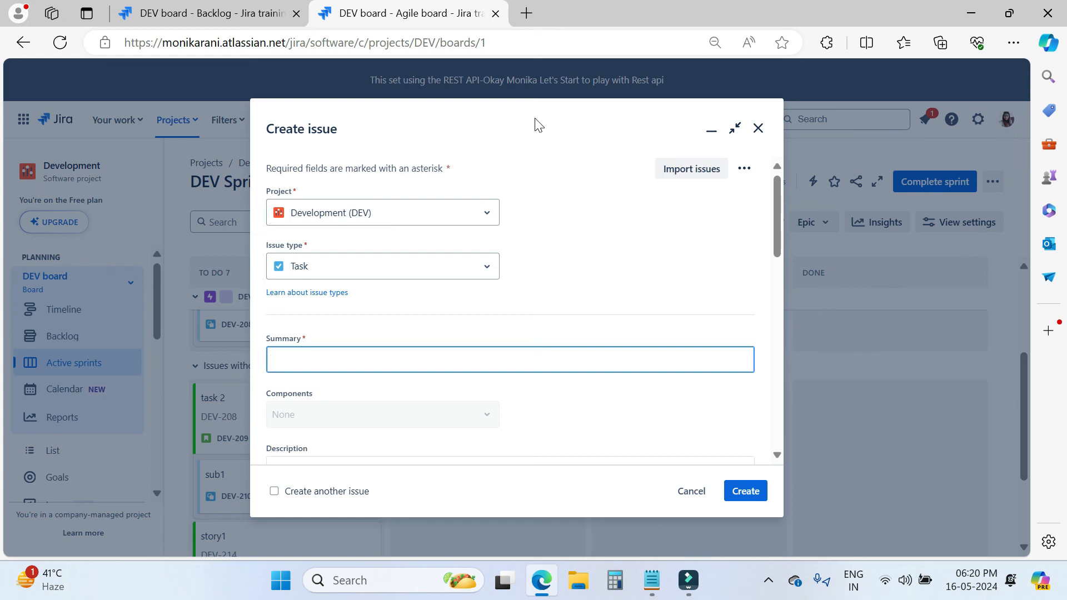
{"action": "mouse_move", "coordinate": [291, 256]}
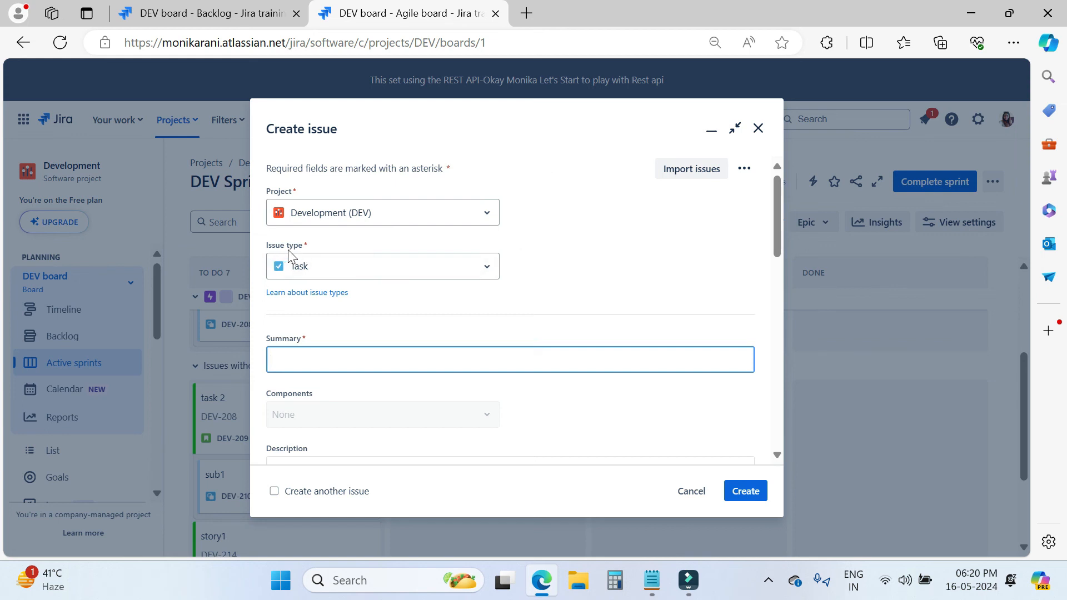
{"action": "left_click", "coordinate": [382, 266]}
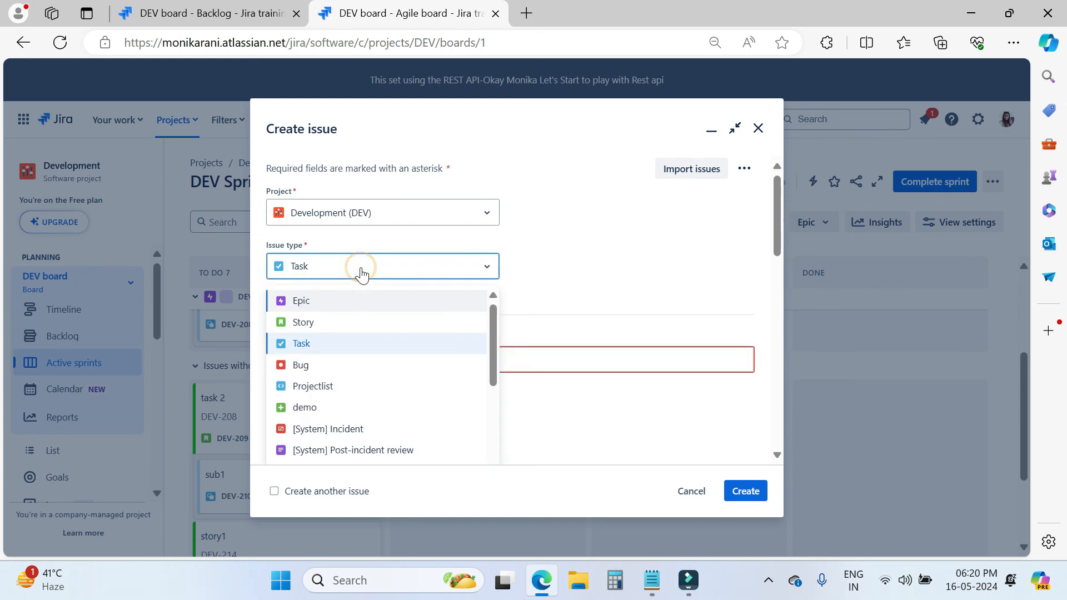
{"action": "scroll", "scroll_direction": "down", "scroll_amount": 3}
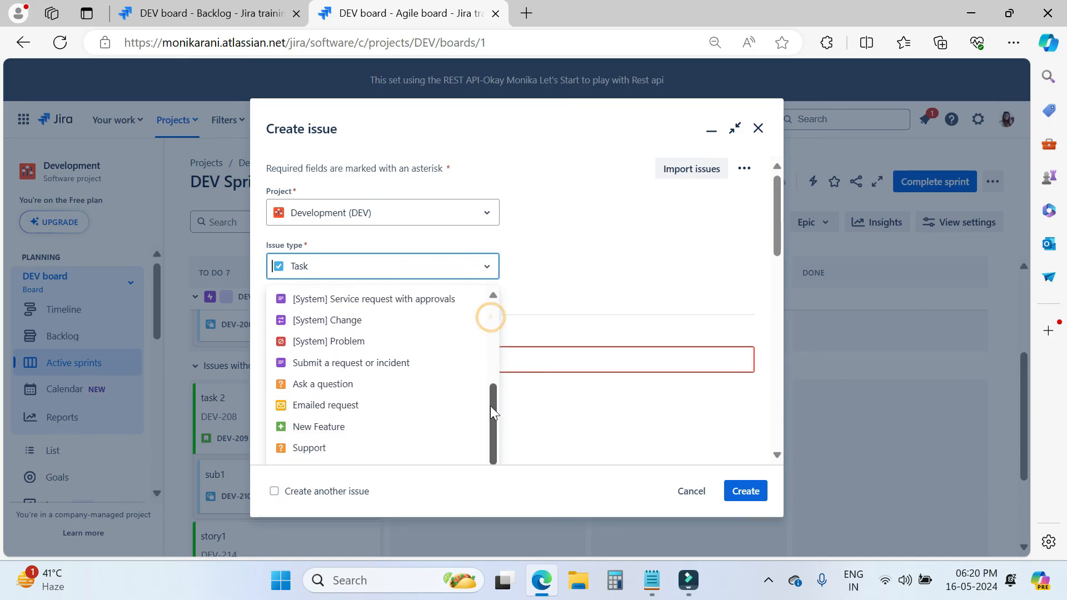